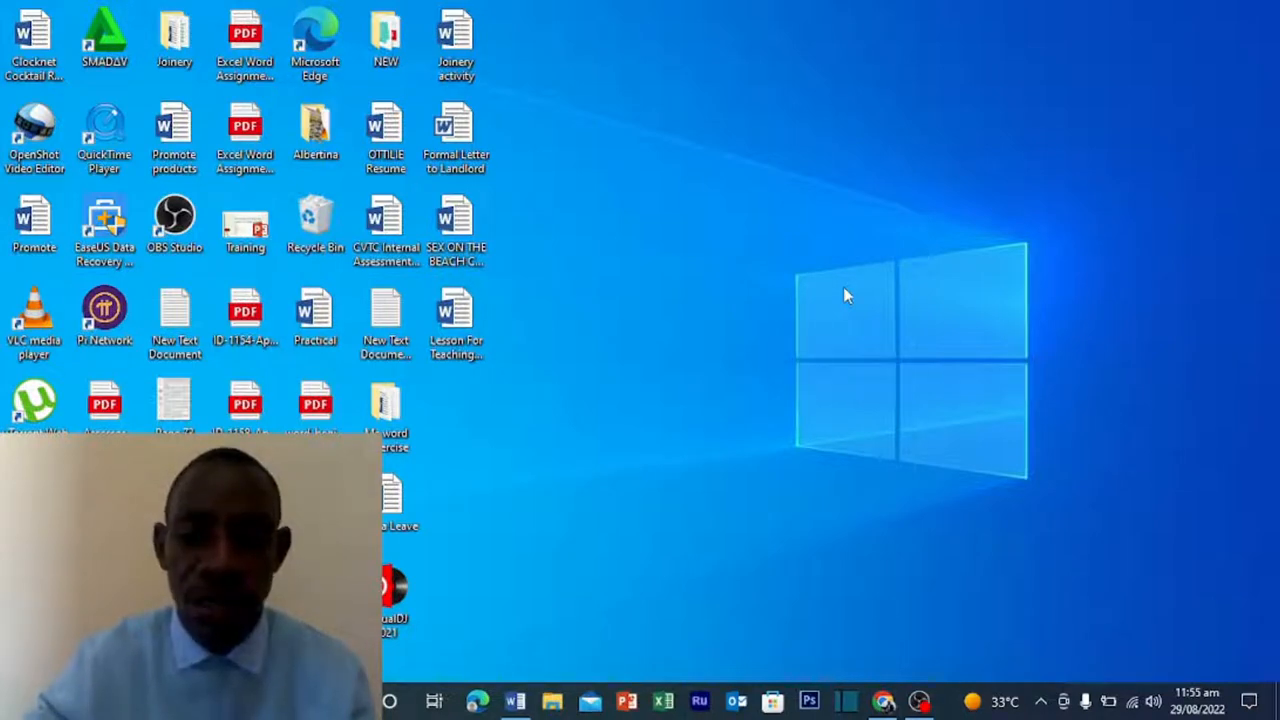
pyautogui.moveTo(648, 492)
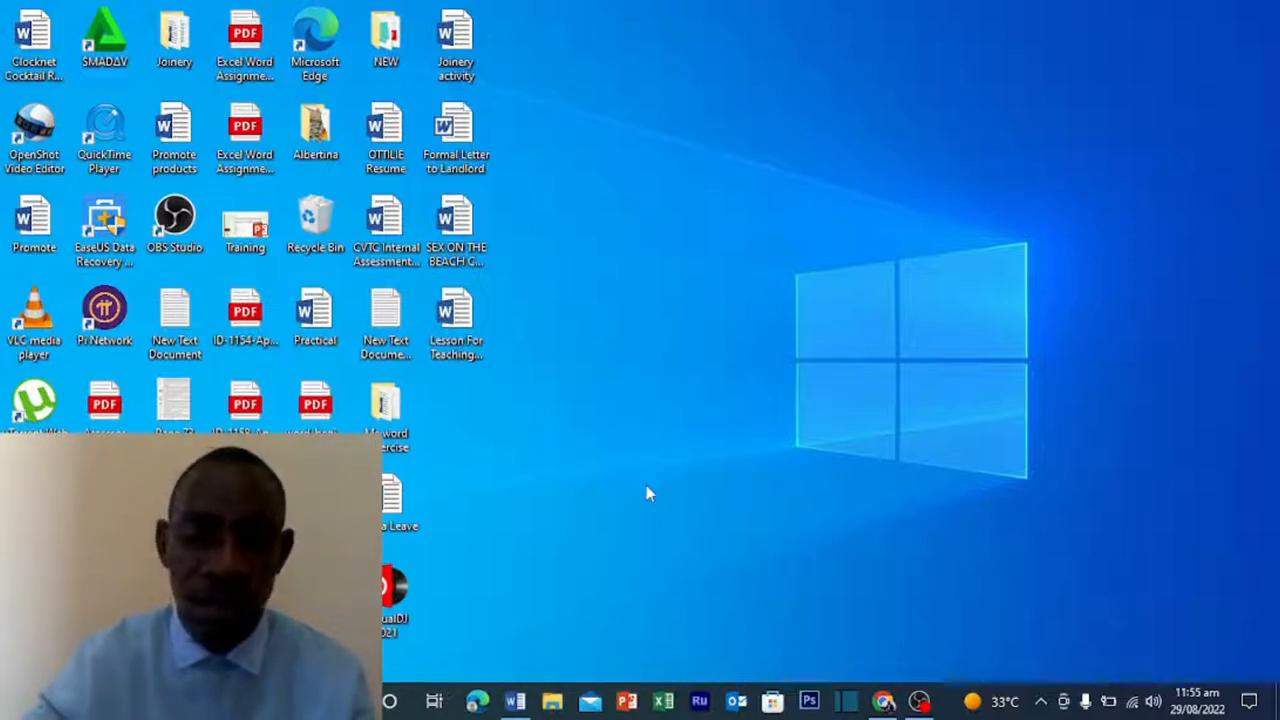
pyautogui.moveTo(530, 672)
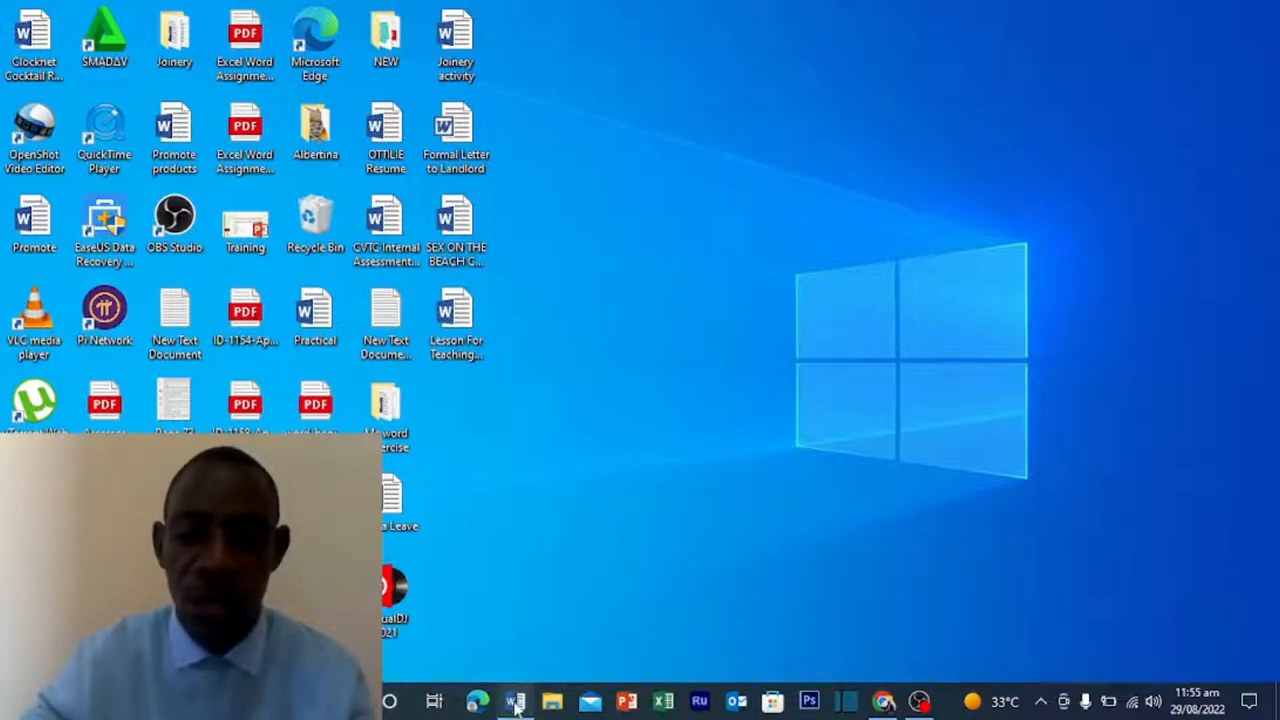
# Step: Move the ticked box from the left edge of the page over to the right side
pyautogui.click(516, 700)
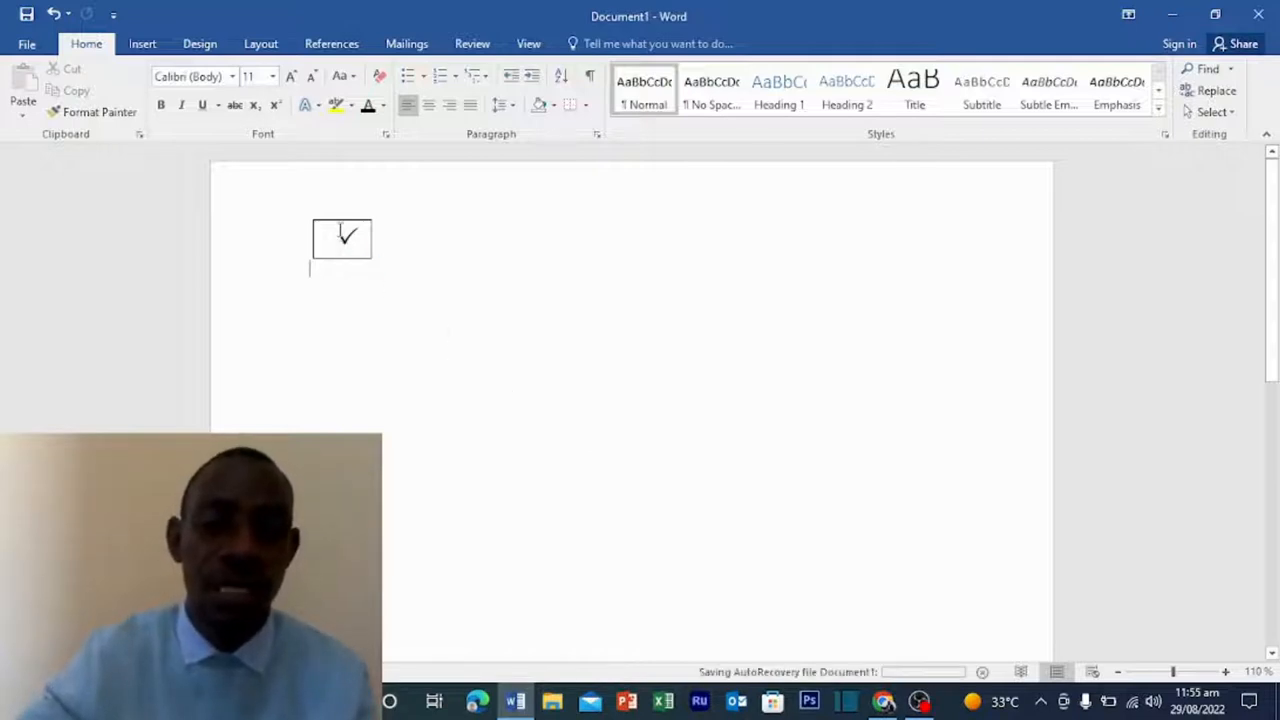
pyautogui.click(348, 236)
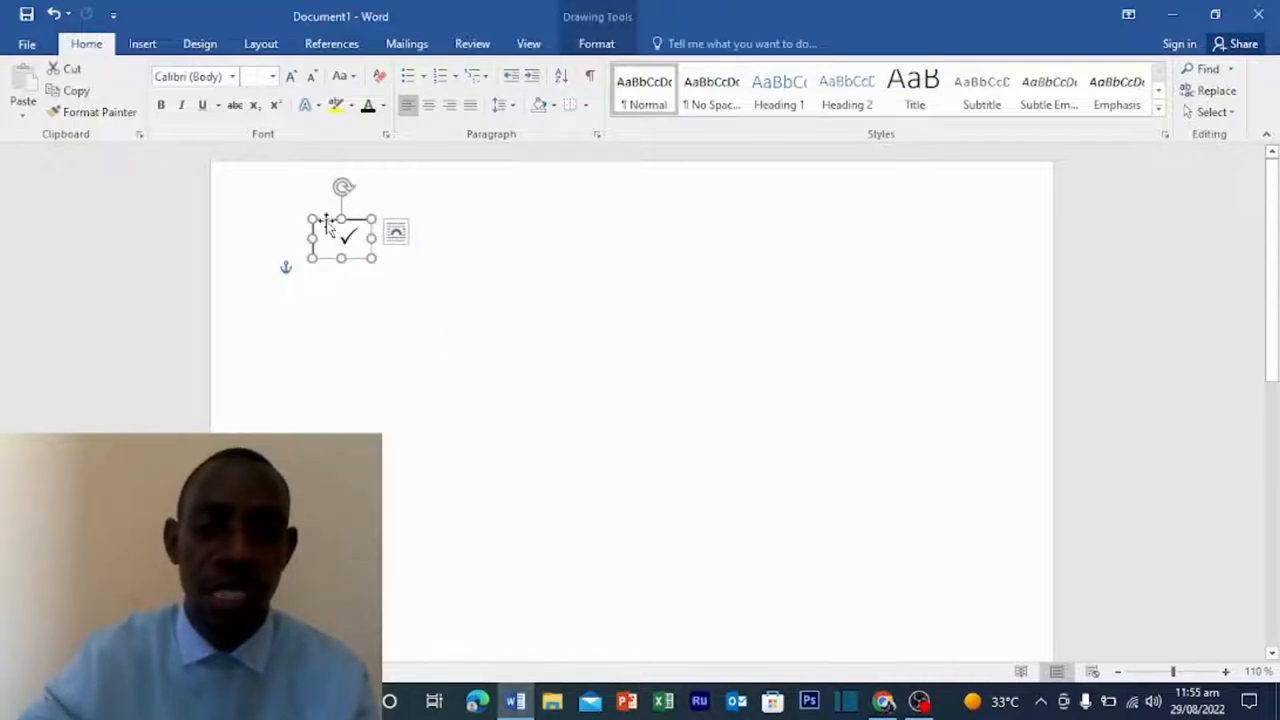
pyautogui.moveTo(344, 236); pyautogui.dragTo(824, 256)
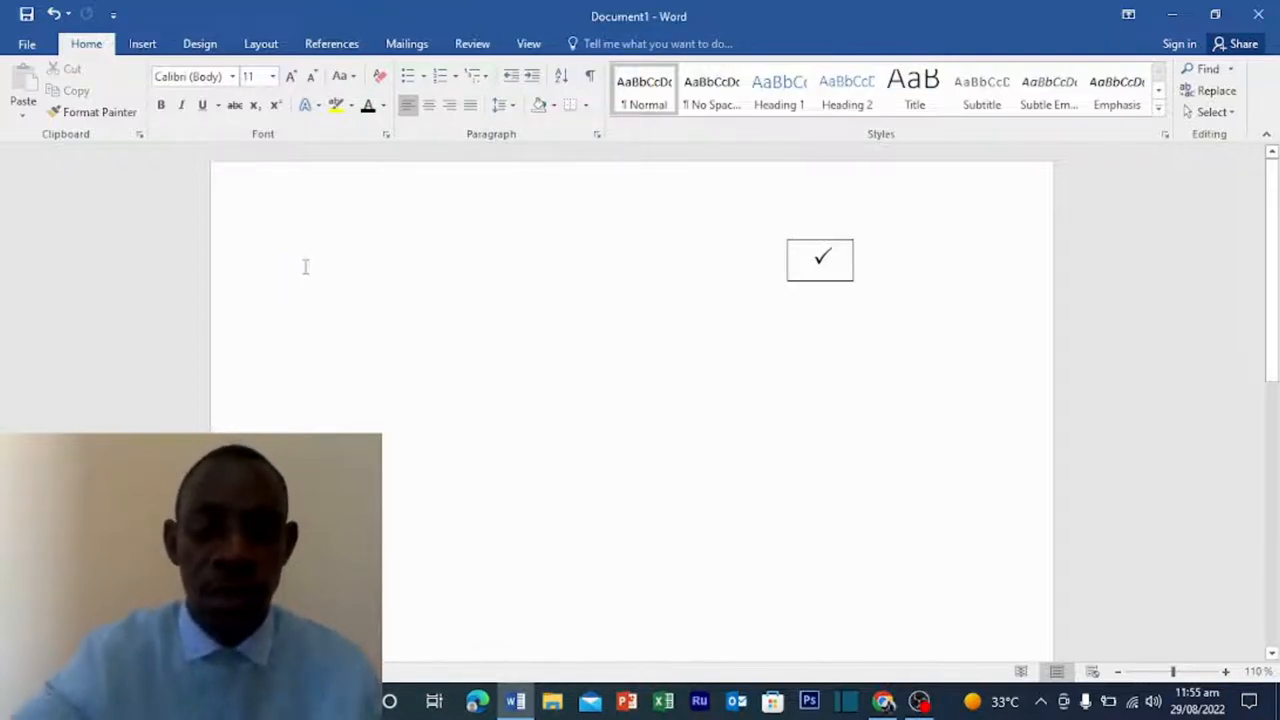
# Step: Add placeholder text 'hahhahhahahahaa hahahahahah' on the first line, left of the ticked box
pyautogui.write('hahhahhahahahaa')
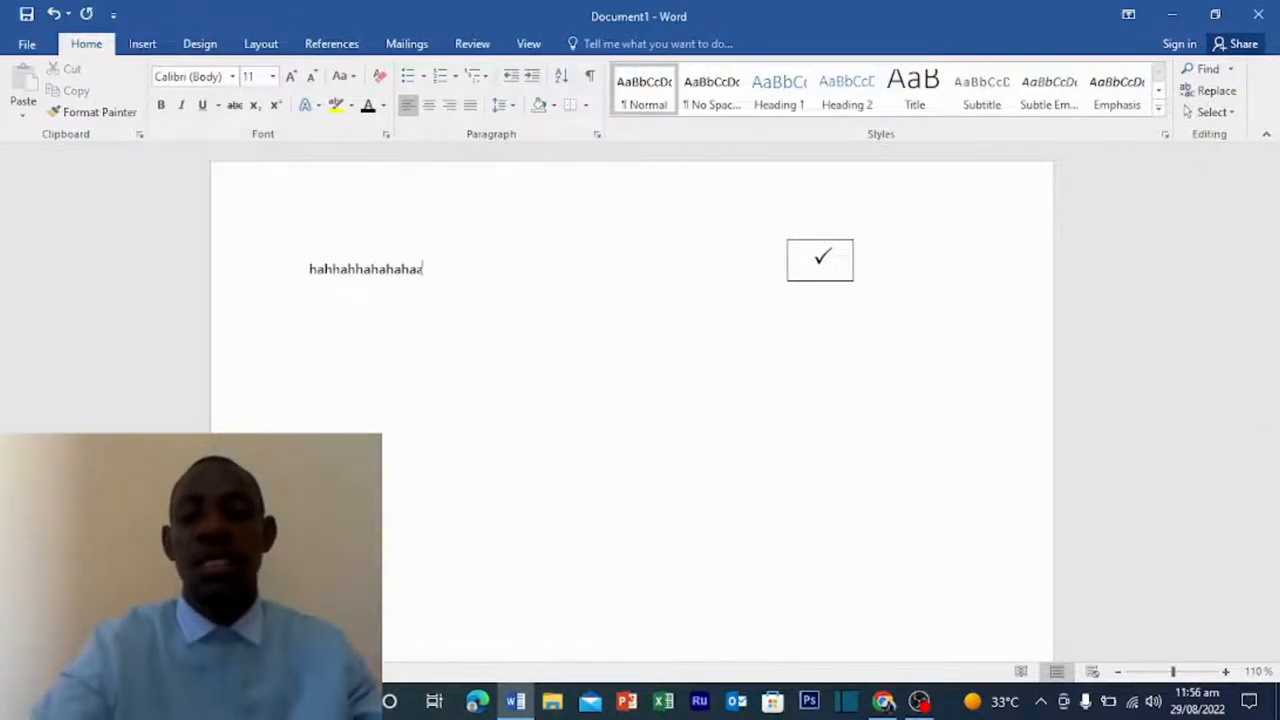
pyautogui.write('hahahahahah')
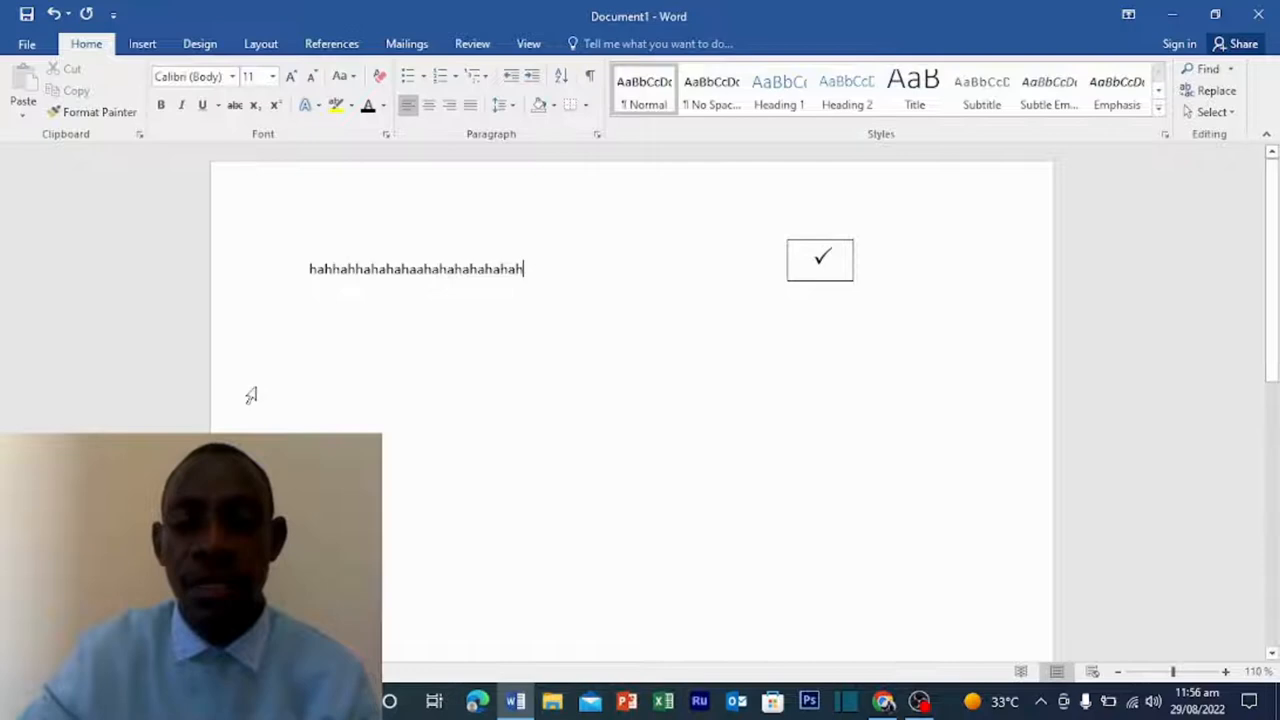
pyautogui.moveTo(576, 290)
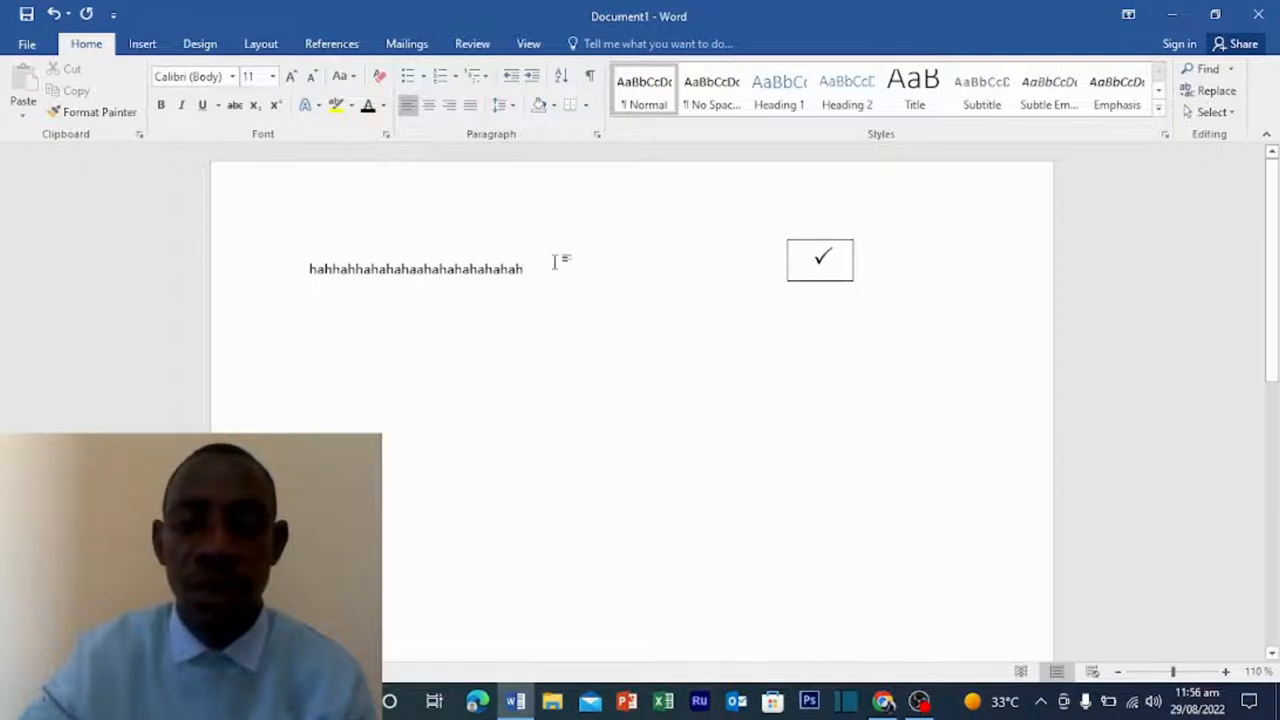
# Step: Draw a small empty text box between the placeholder text and the ticked box
pyautogui.click(142, 44)
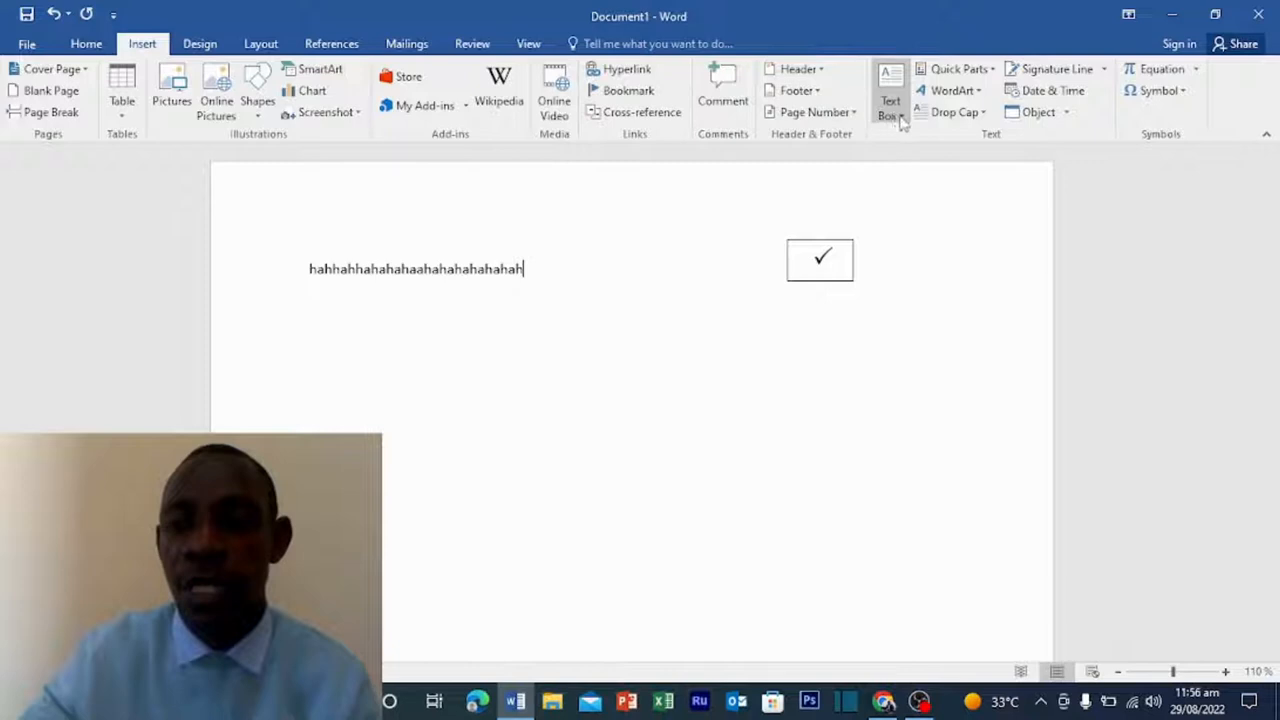
pyautogui.click(890, 96)
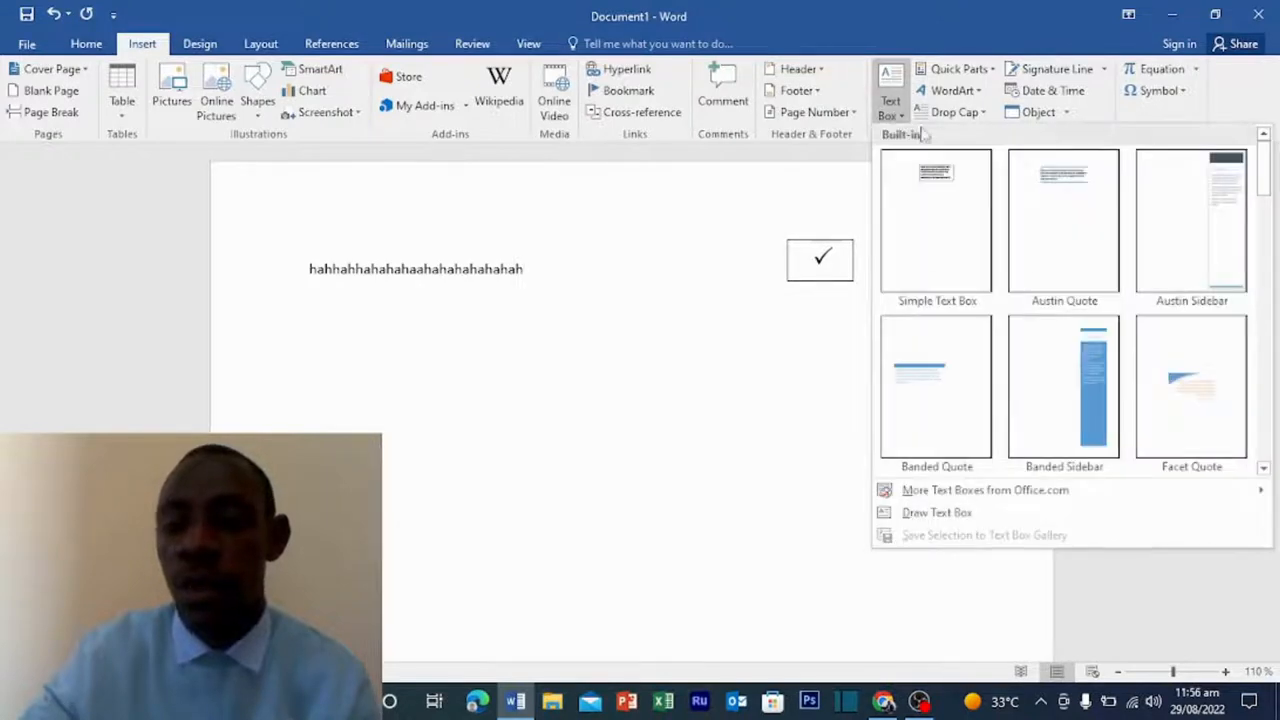
pyautogui.click(936, 512)
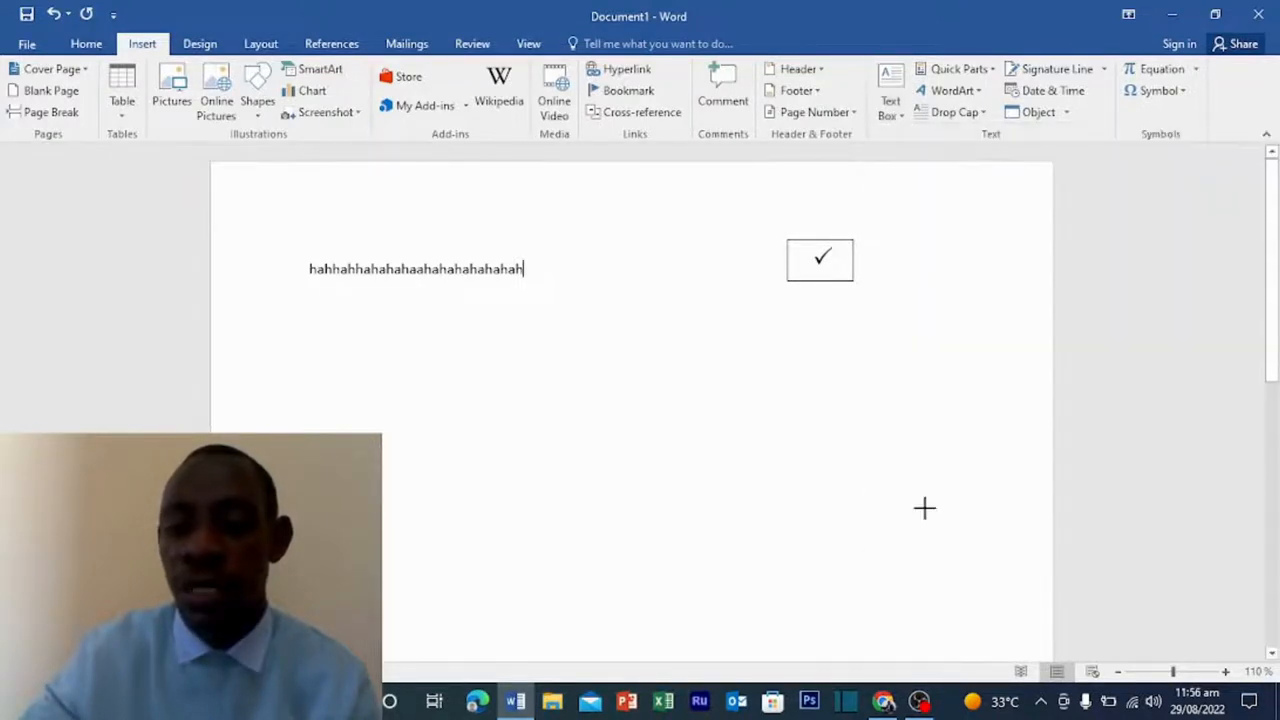
pyautogui.moveTo(572, 262)
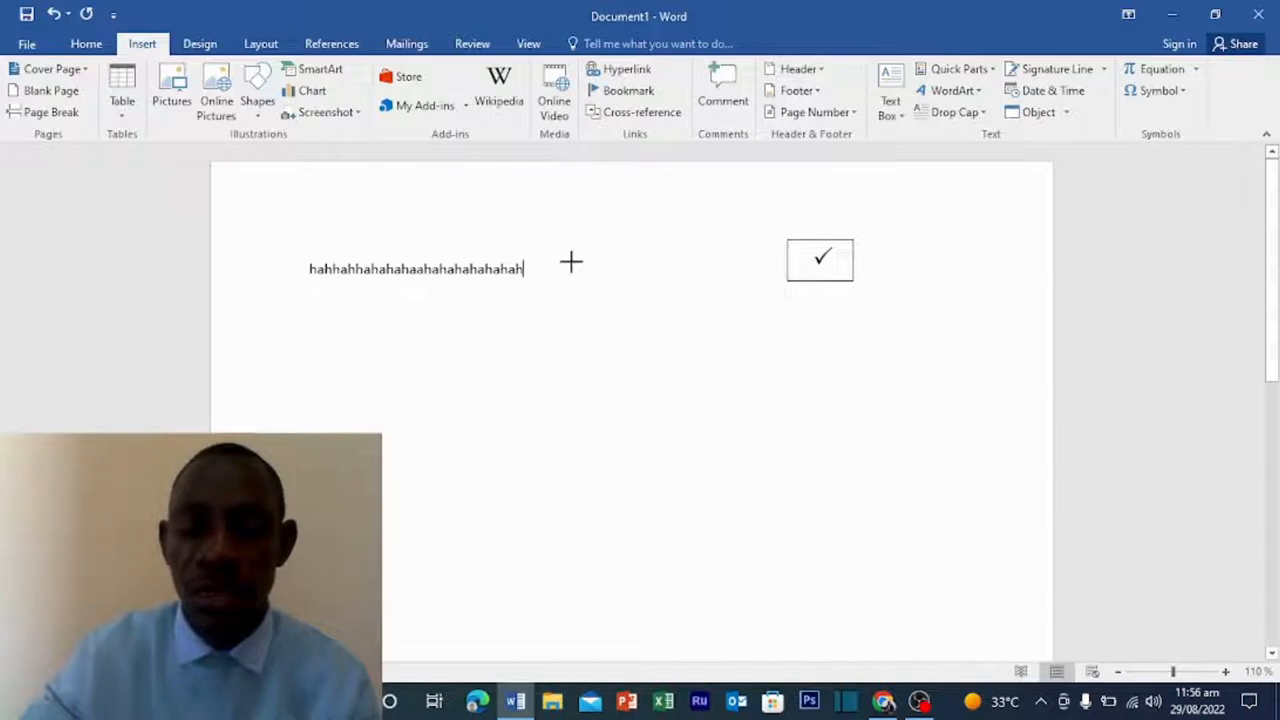
pyautogui.moveTo(568, 272)
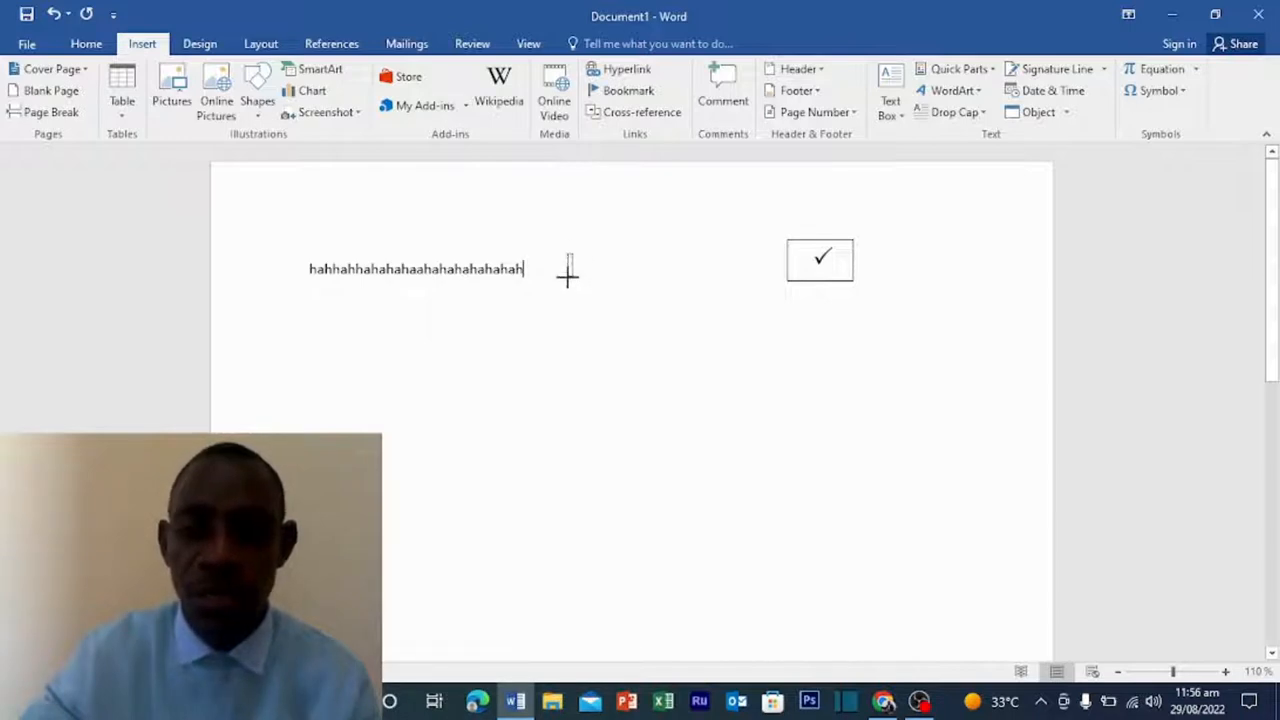
pyautogui.moveTo(568, 270); pyautogui.dragTo(628, 308)
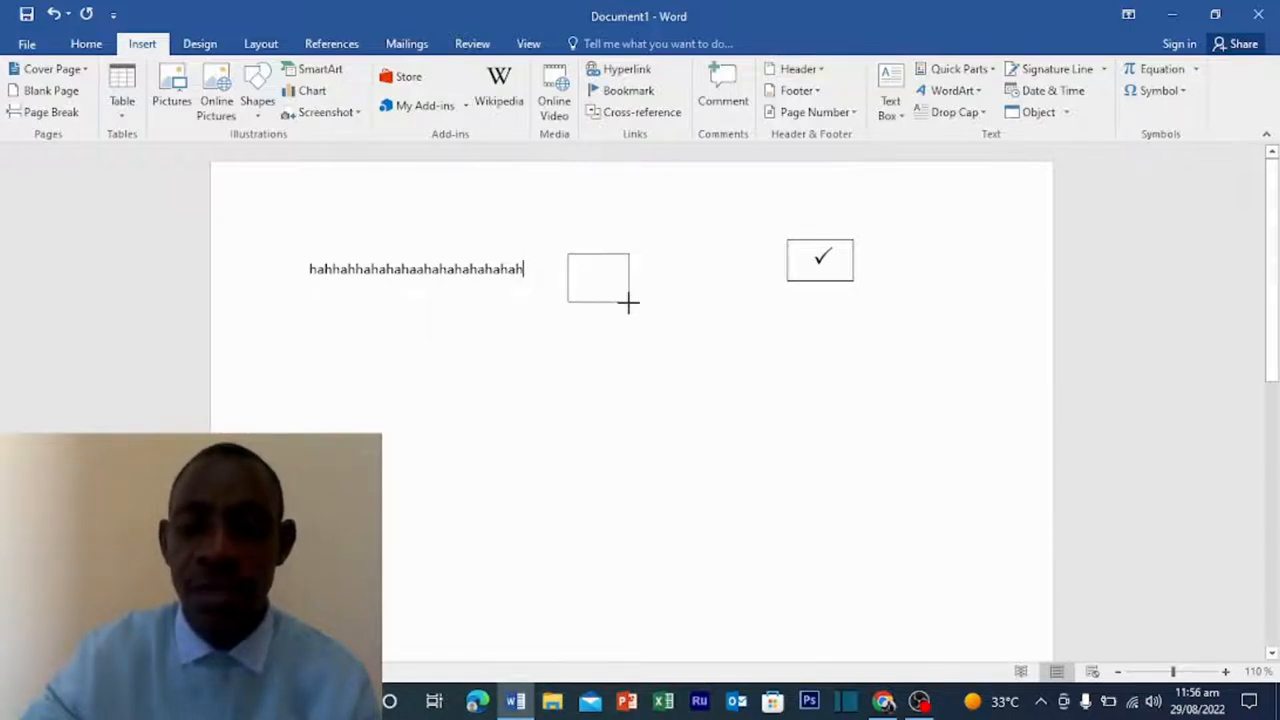
pyautogui.click(598, 276)
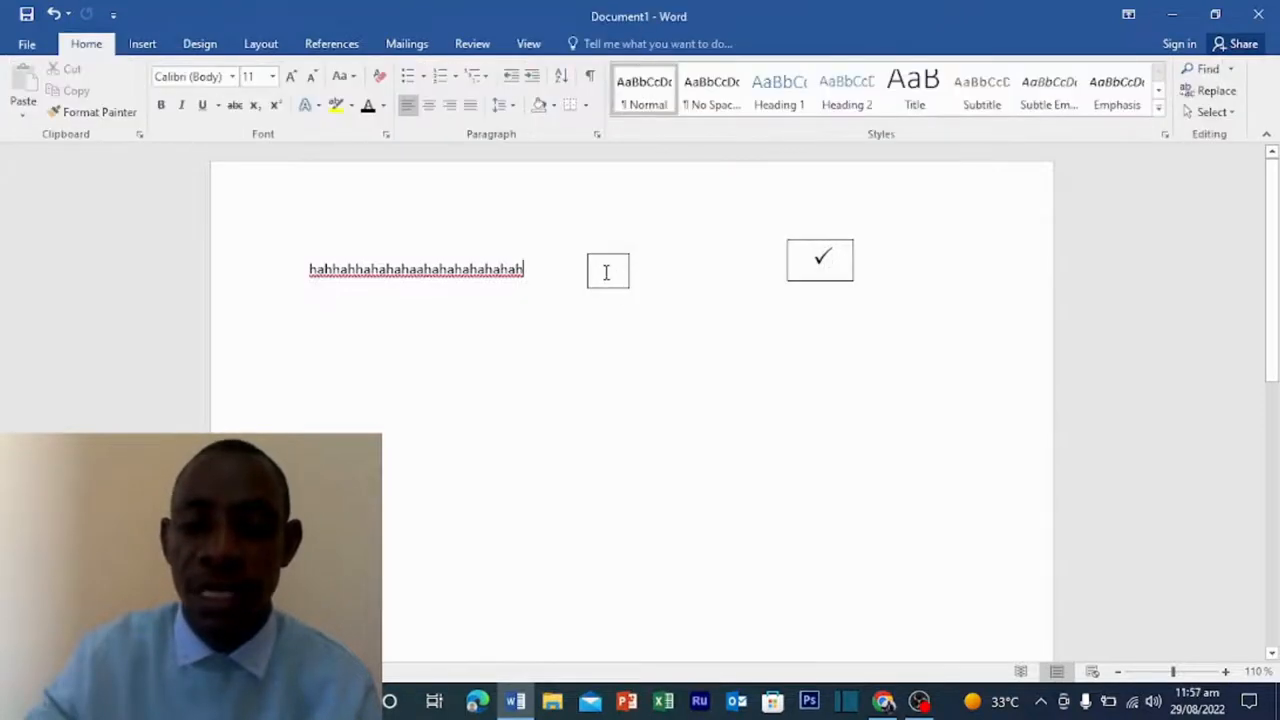
# Step: With the new text box selected, bring up the More Symbols dialog
pyautogui.click(608, 272)
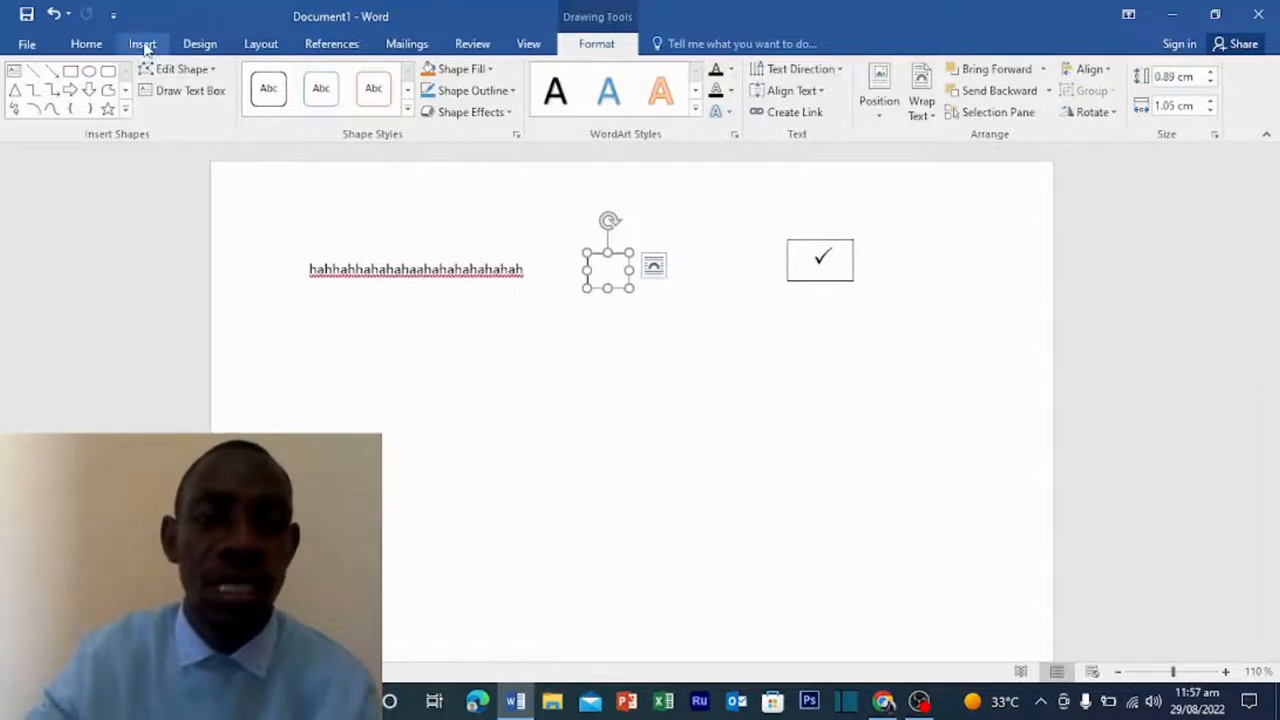
pyautogui.click(142, 44)
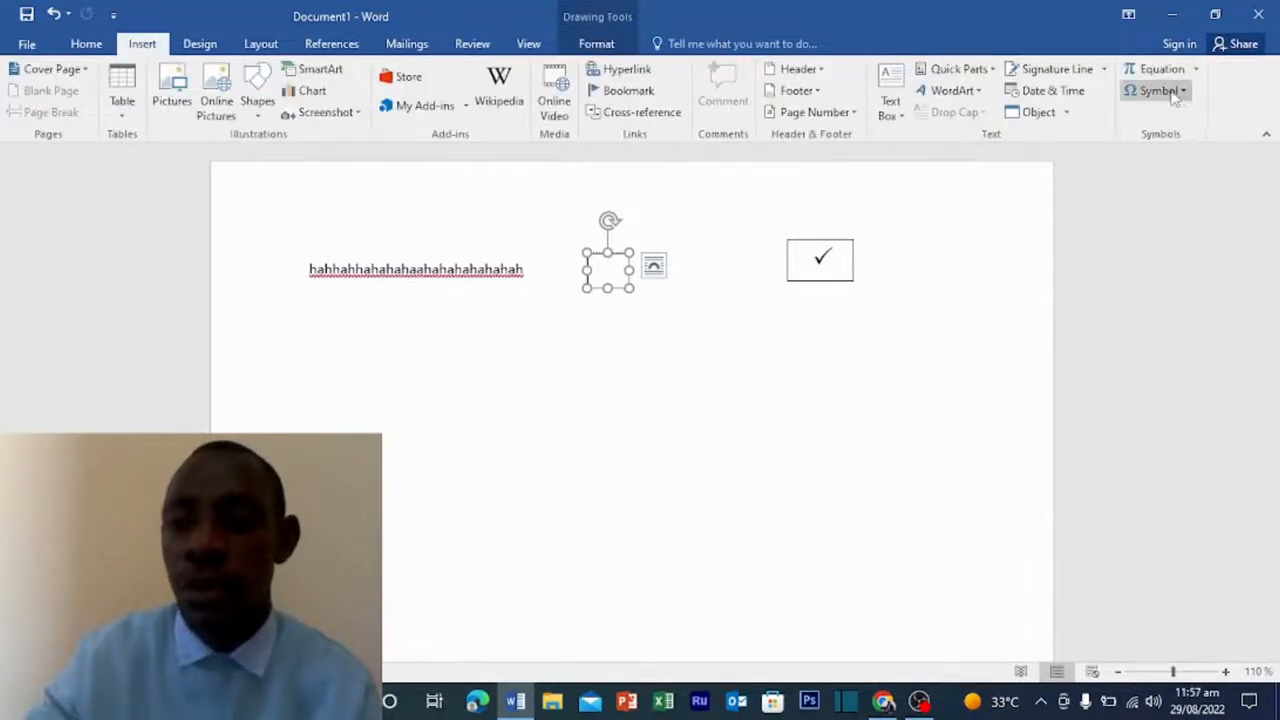
pyautogui.click(1158, 92)
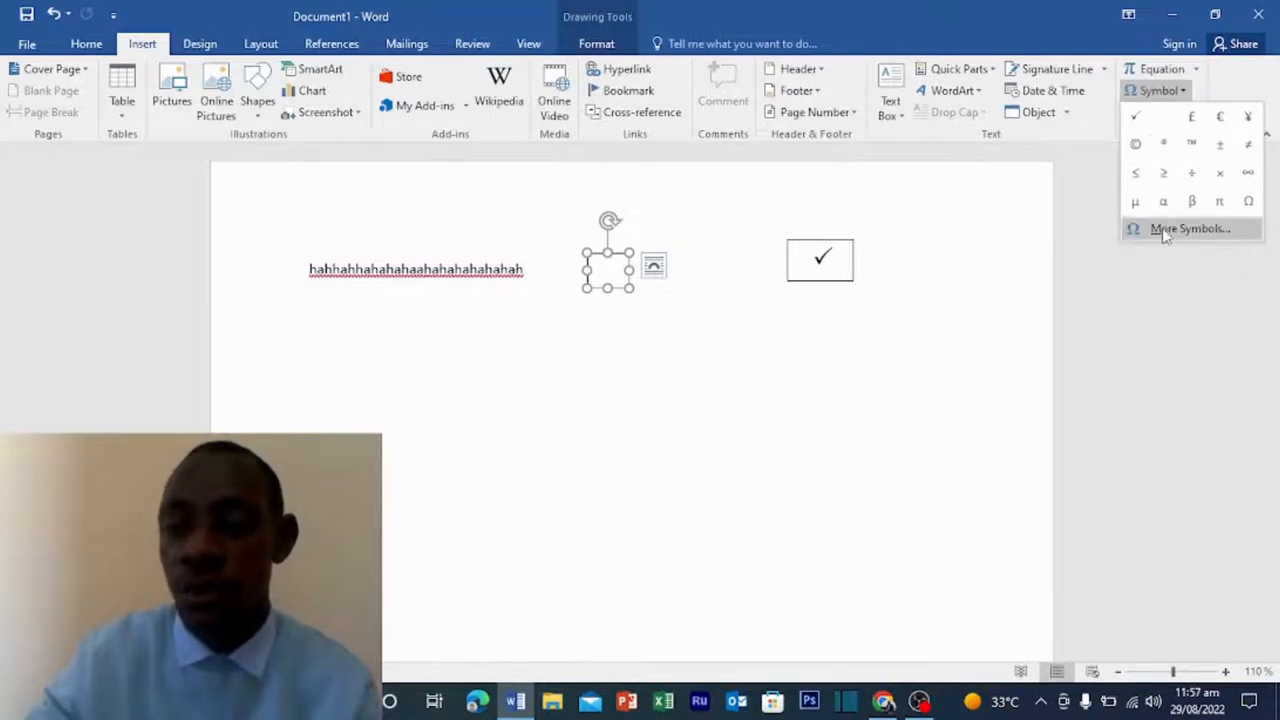
pyautogui.click(1188, 228)
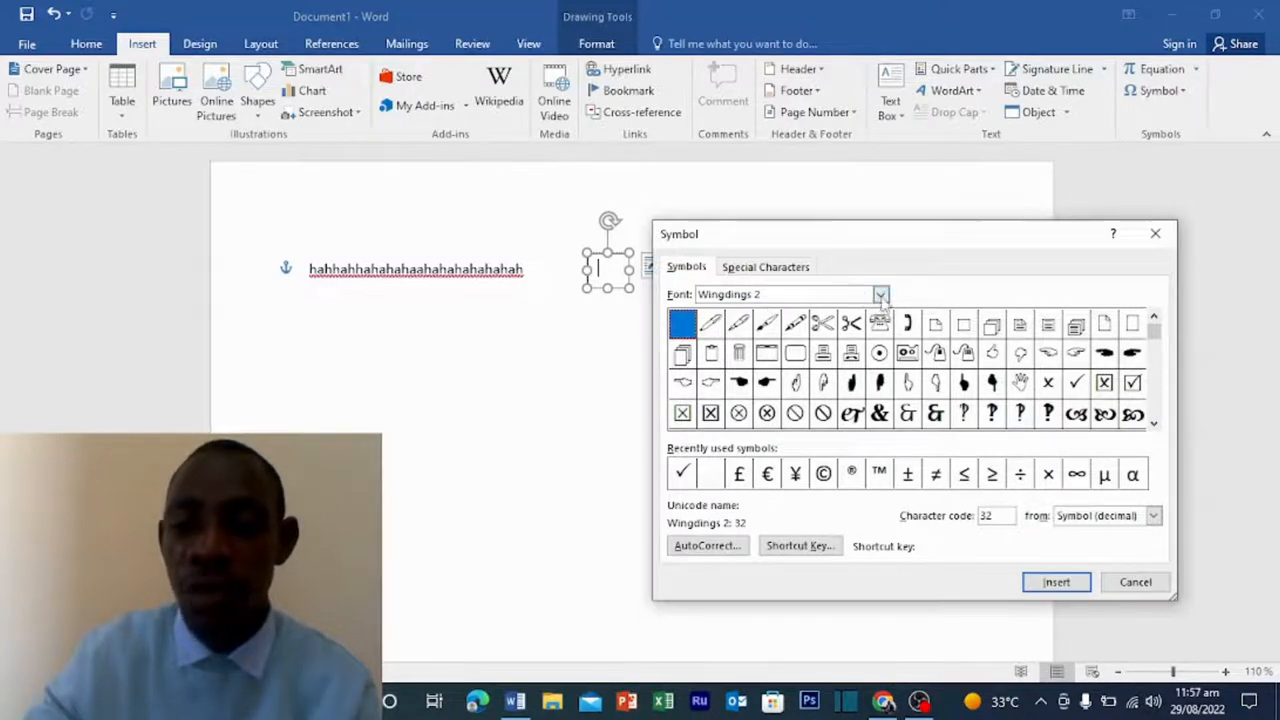
# Step: Set the Symbol dialog font to normal text while looking for the right symbol set
pyautogui.click(880, 292)
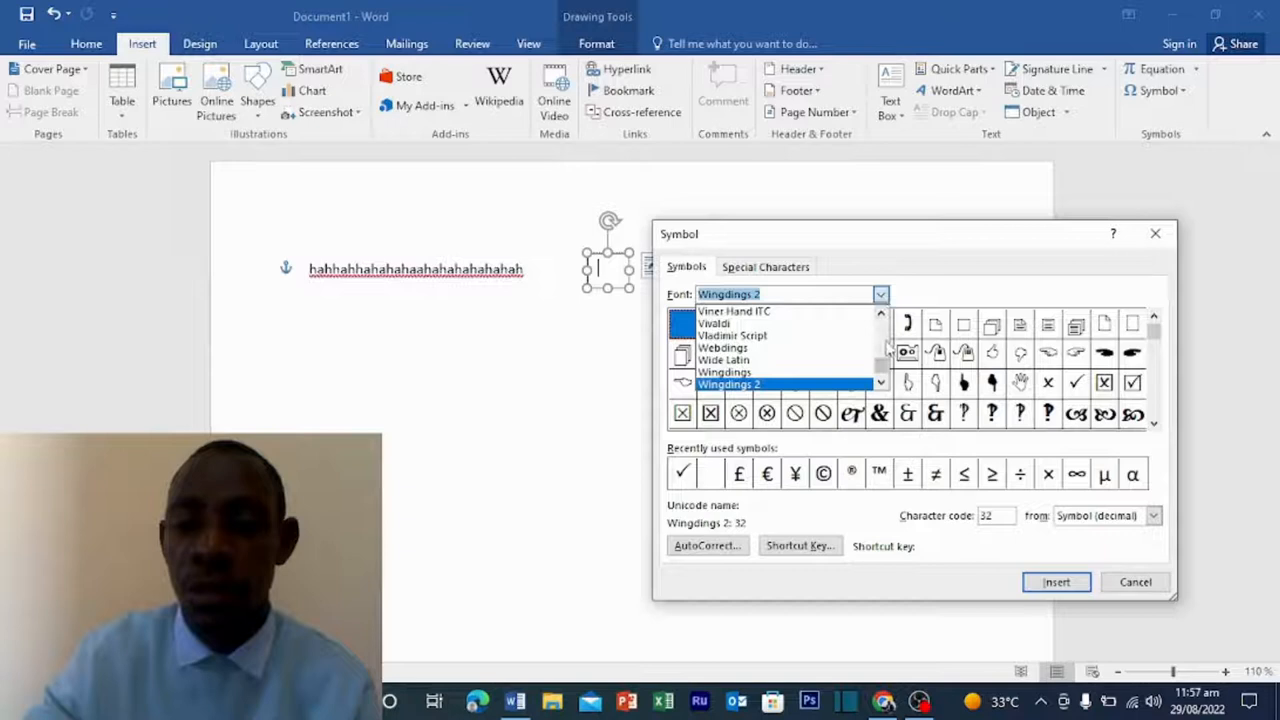
pyautogui.scroll(3)
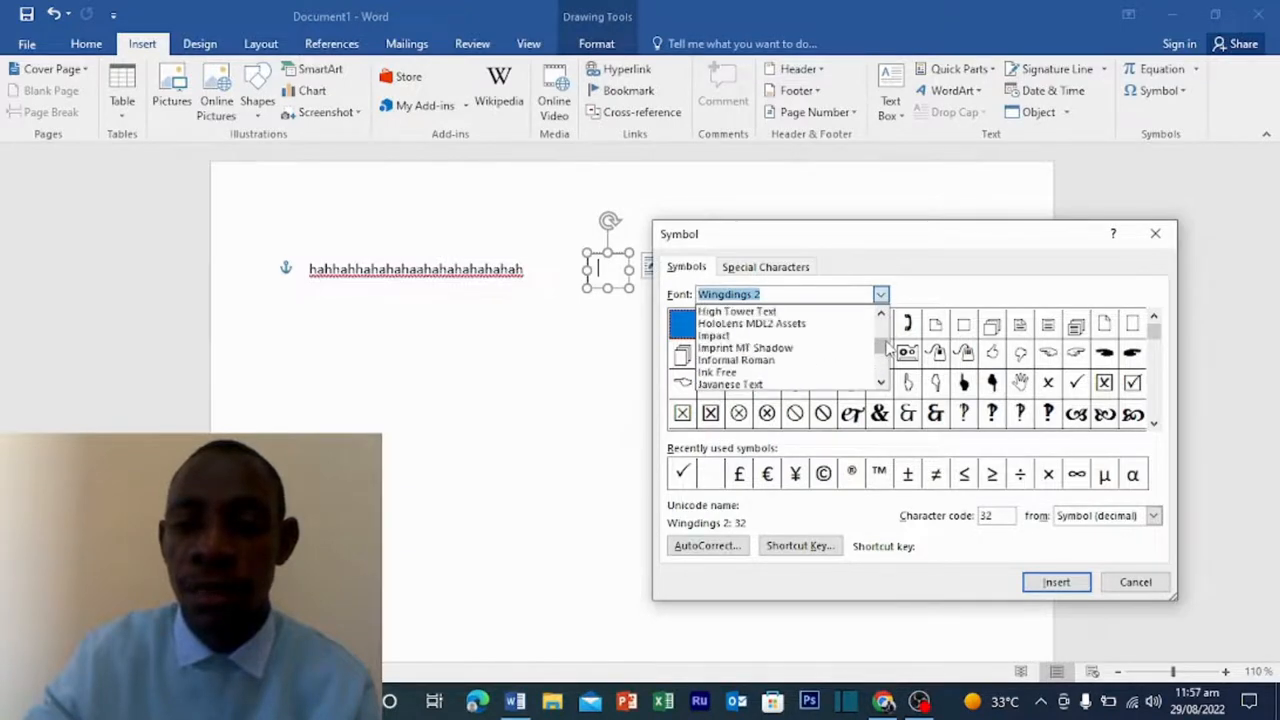
pyautogui.scroll(3)
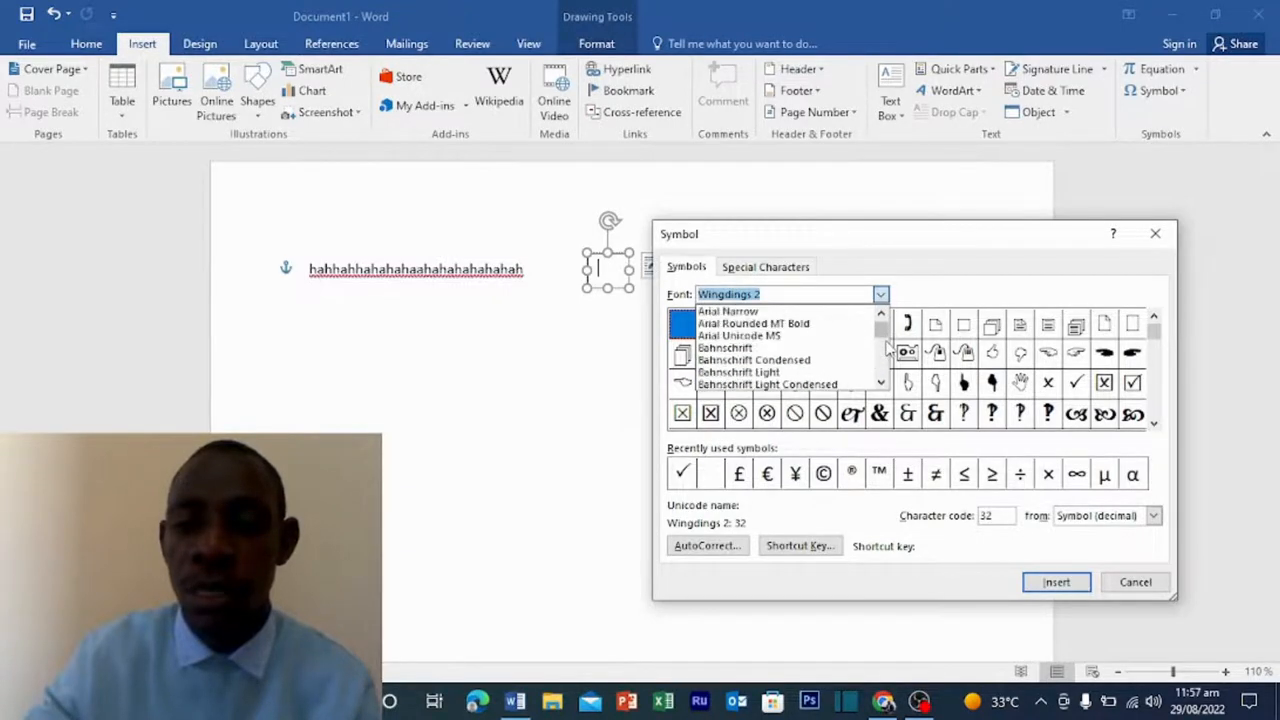
pyautogui.click(740, 310)
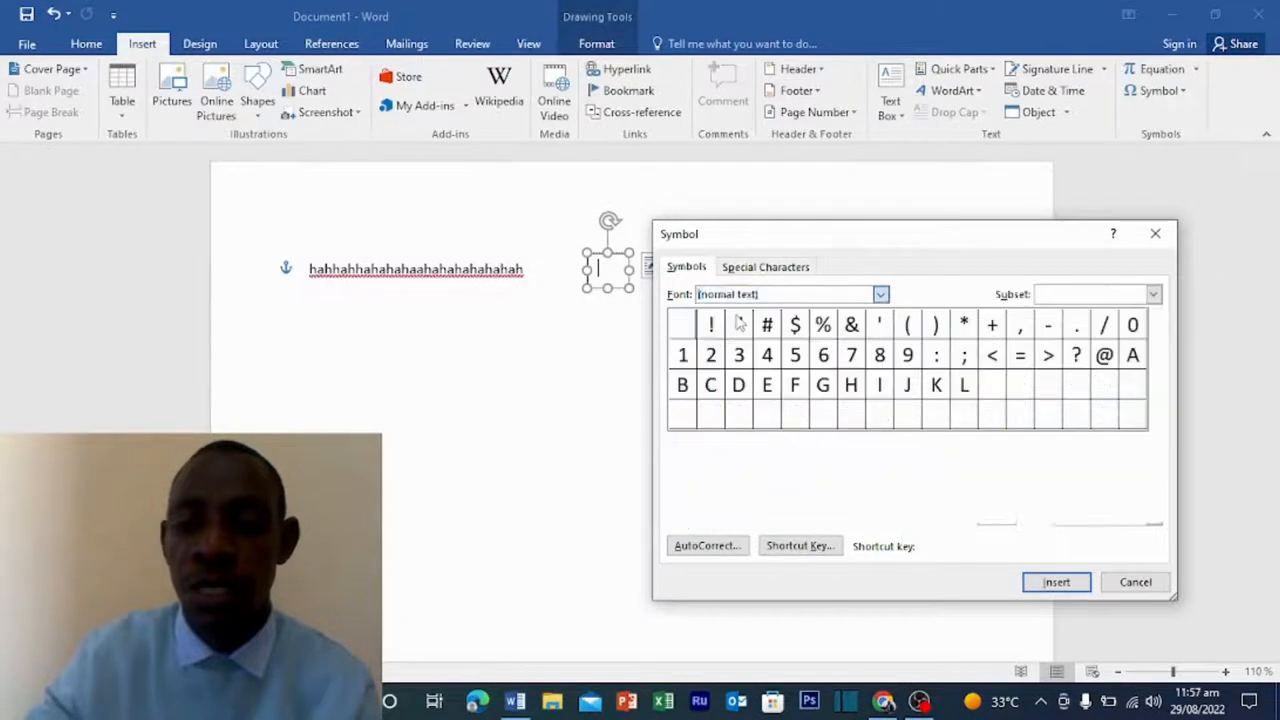
pyautogui.click(682, 324)
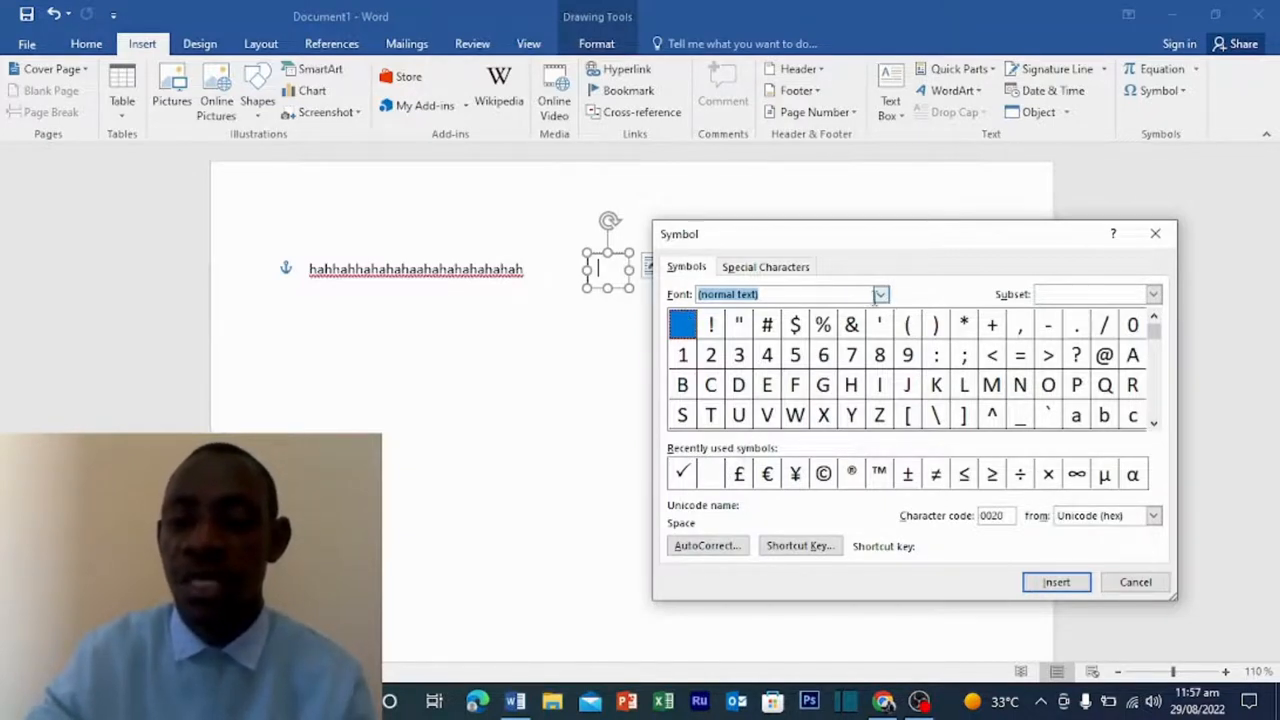
pyautogui.moveTo(880, 304)
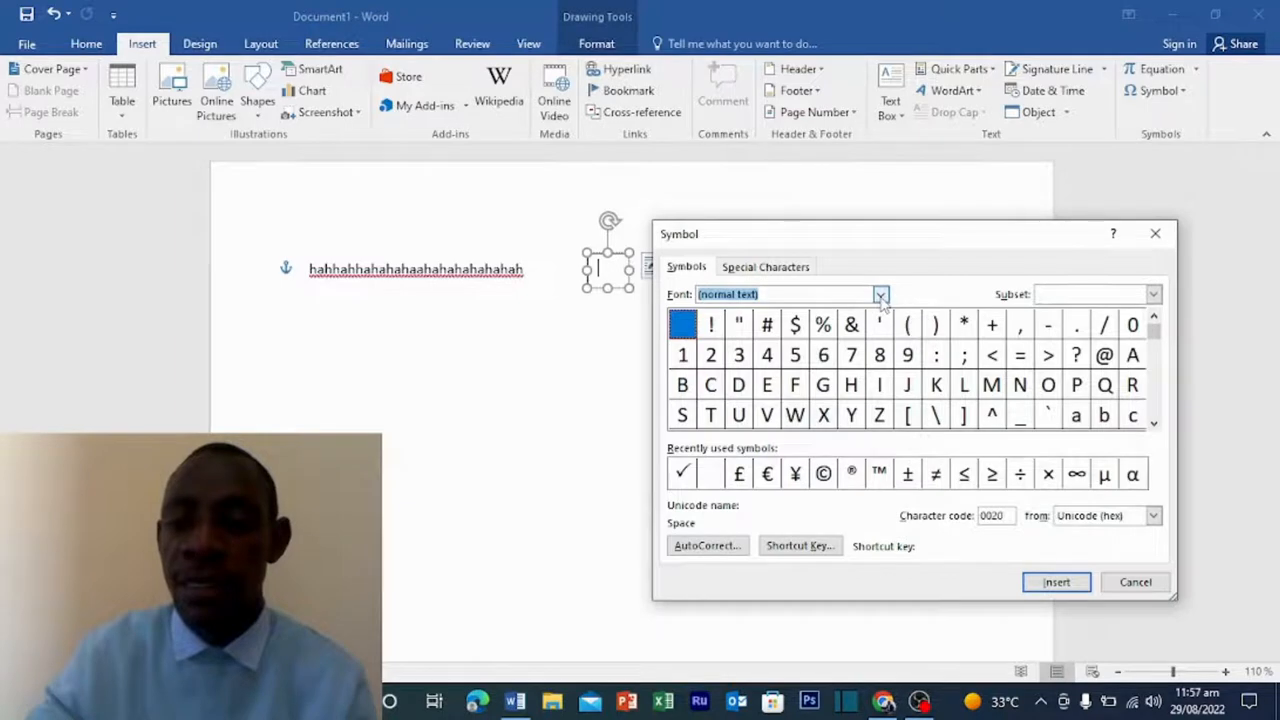
# Step: Switch the Symbol dialog font to Wingdings 2 to show its box and check symbols
pyautogui.click(880, 292)
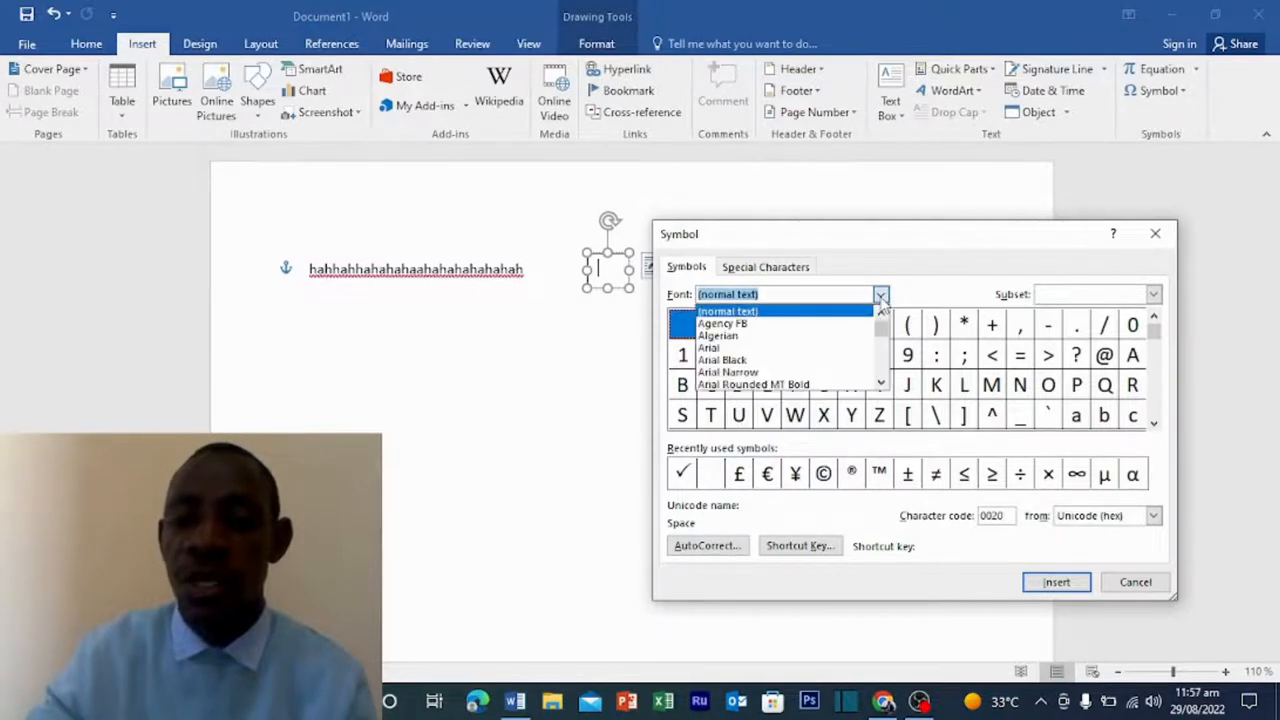
pyautogui.scroll(-3)
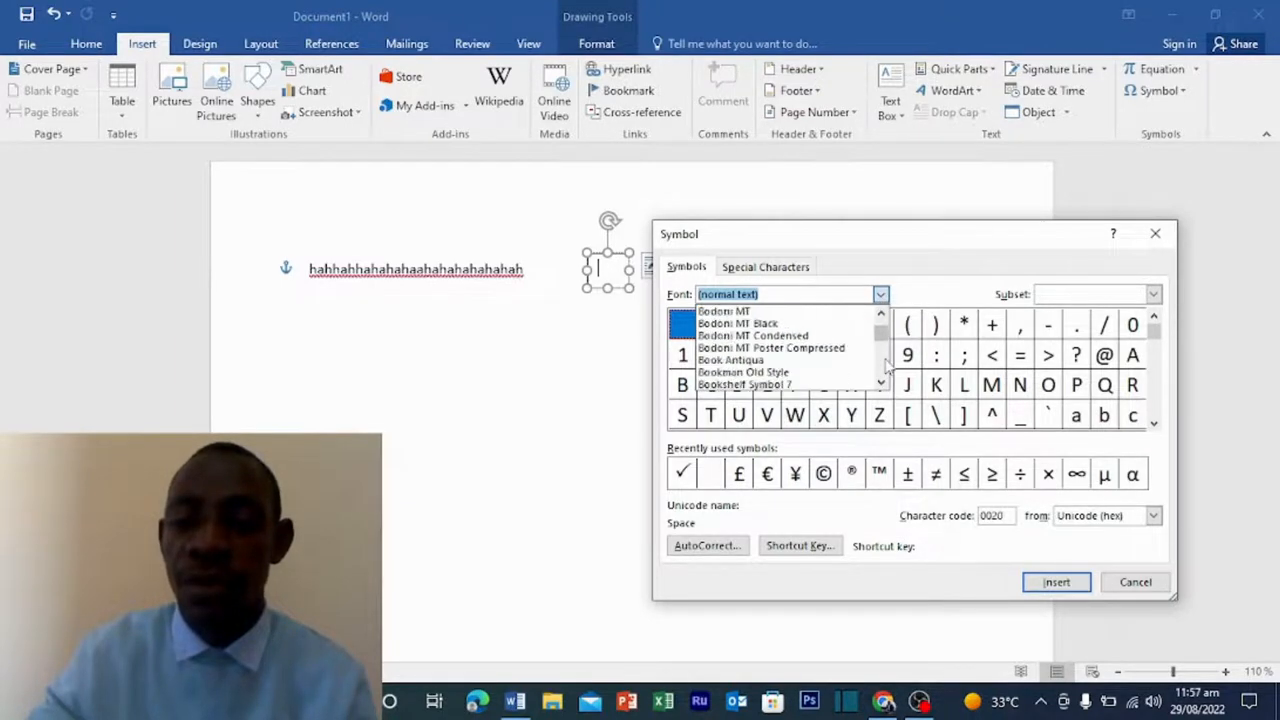
pyautogui.scroll(-3)
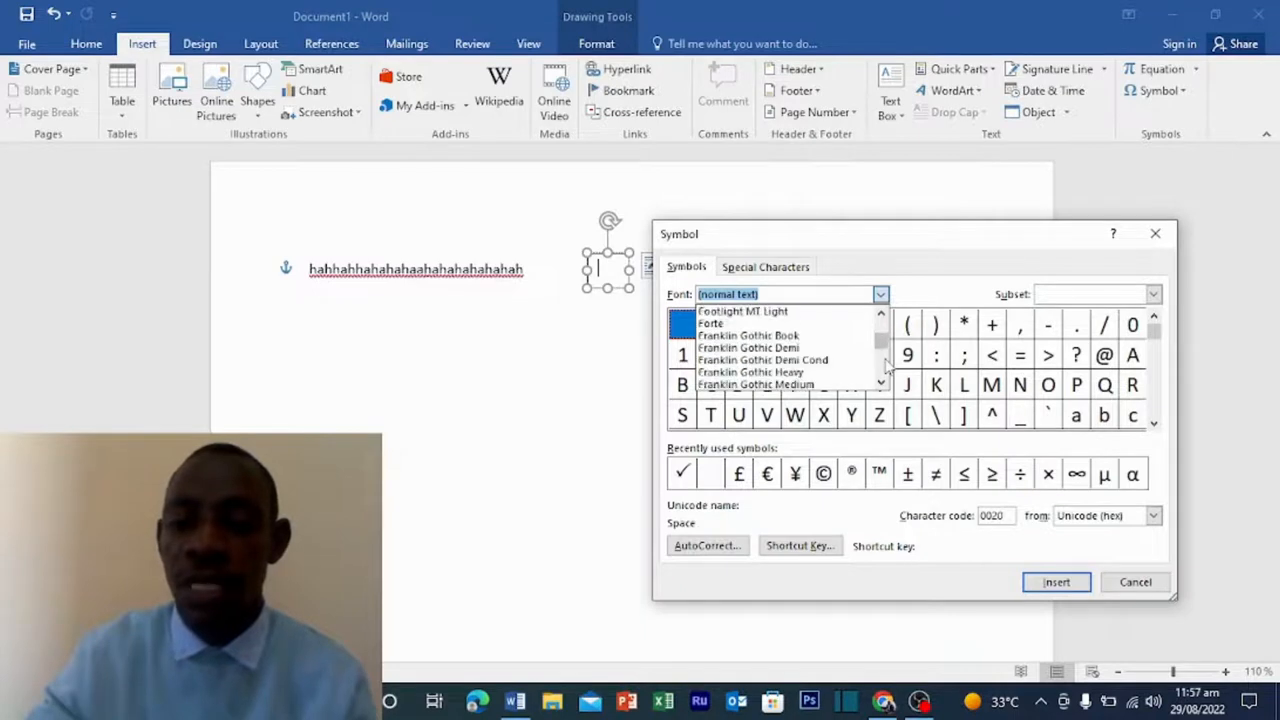
pyautogui.scroll(-3)
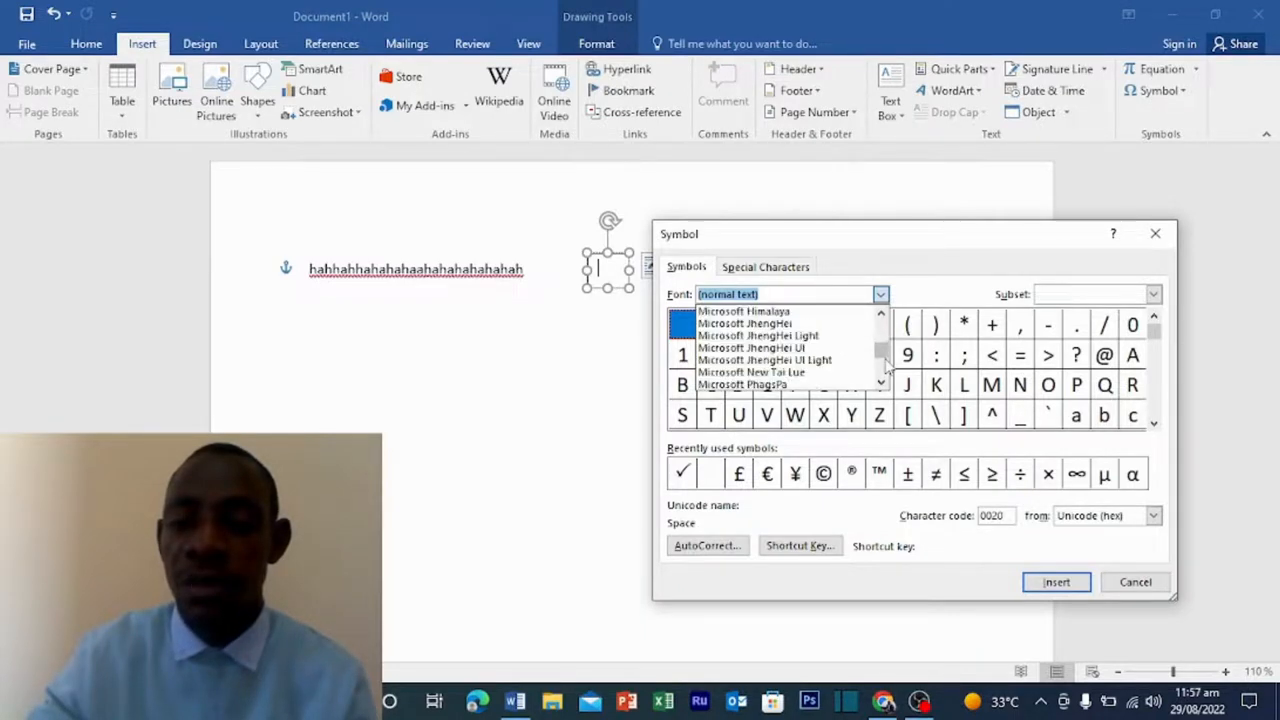
pyautogui.scroll(-3)
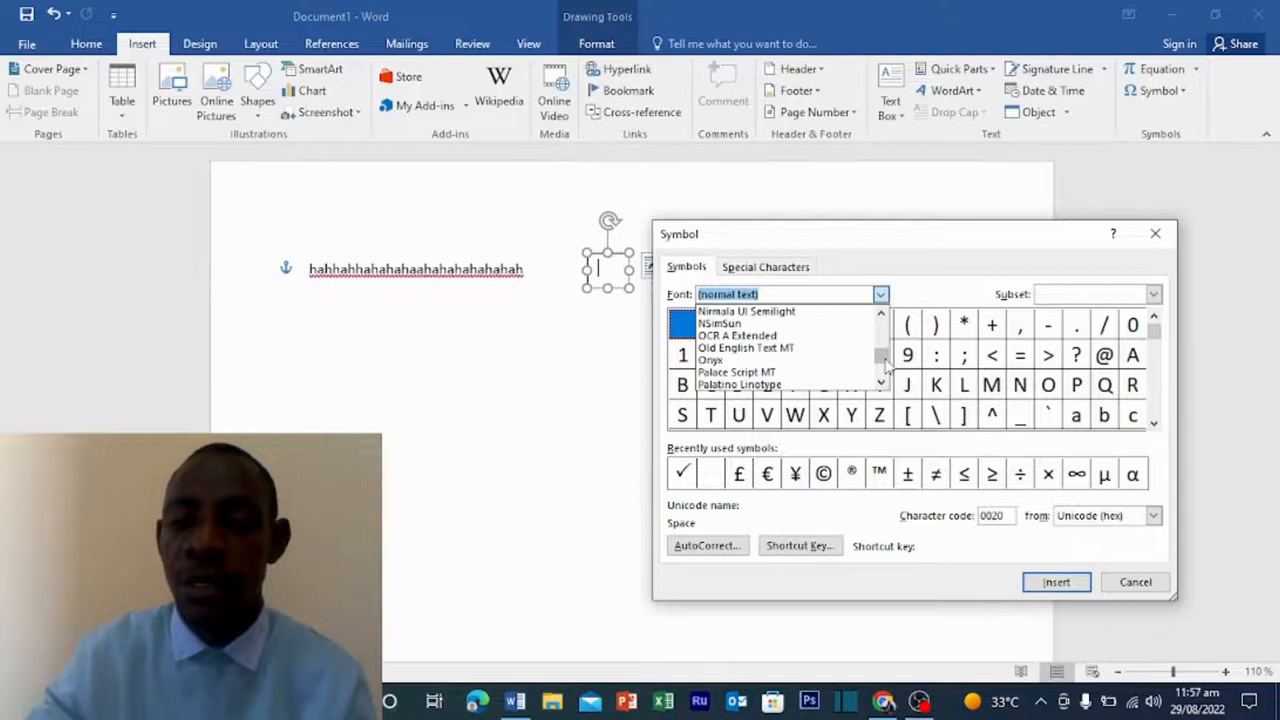
pyautogui.scroll(-3)
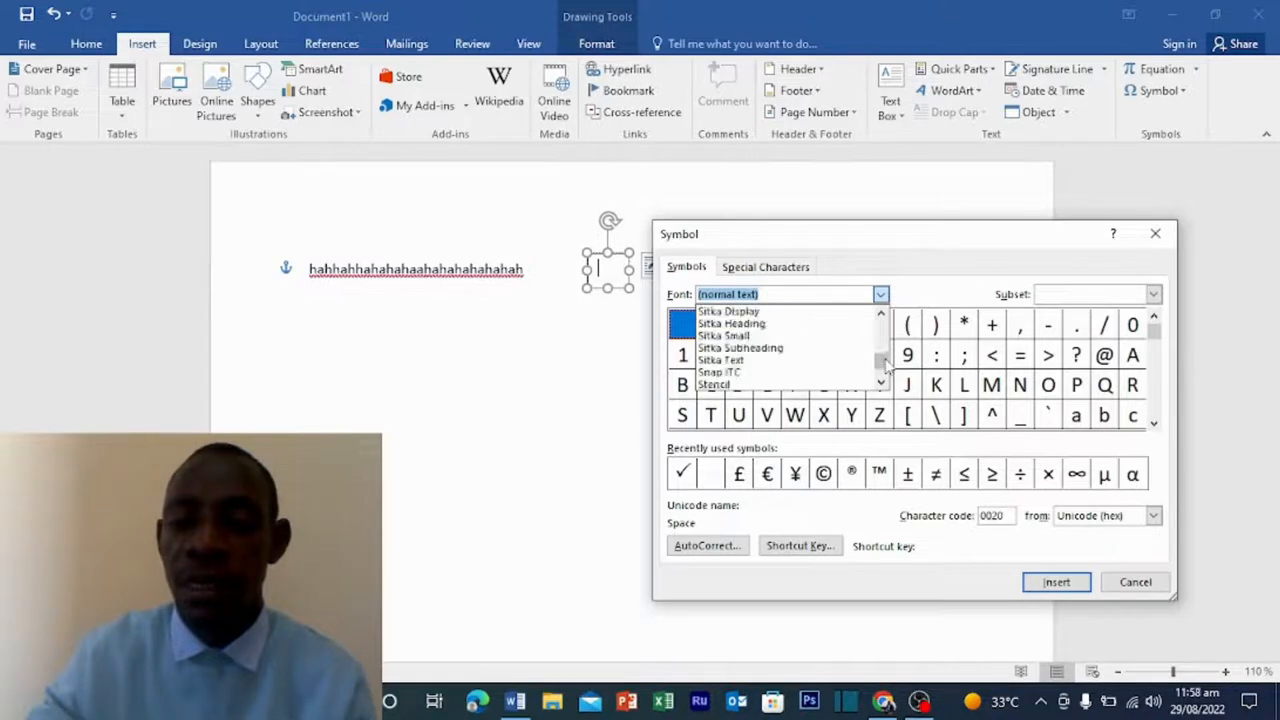
pyautogui.scroll(-3)
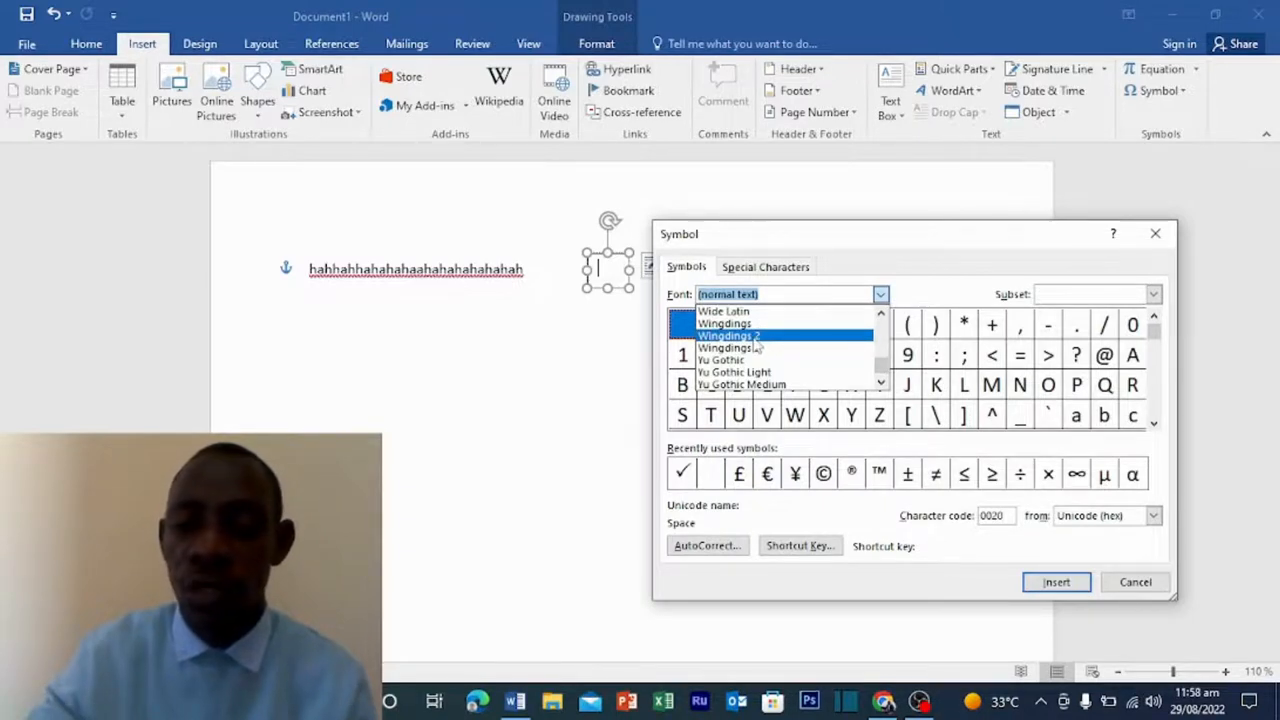
pyautogui.click(728, 336)
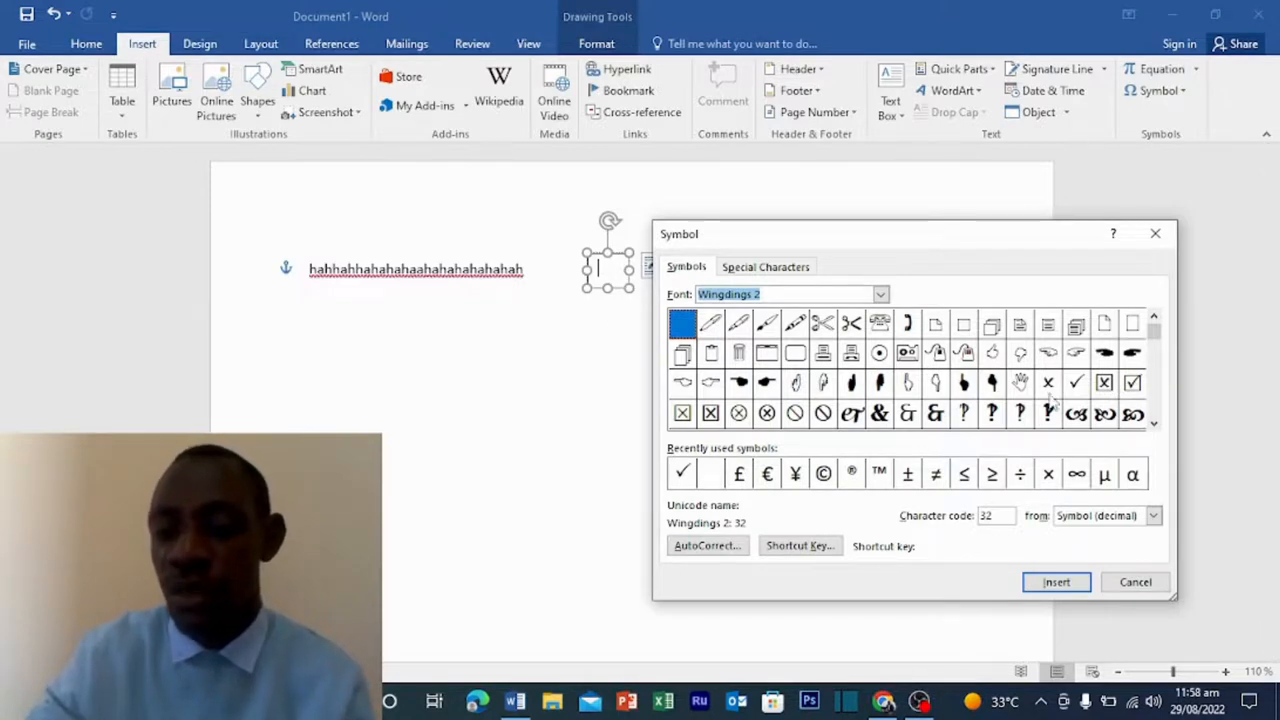
# Step: Insert the Wingdings 2 tick symbol into the small text box
pyautogui.click(1076, 382)
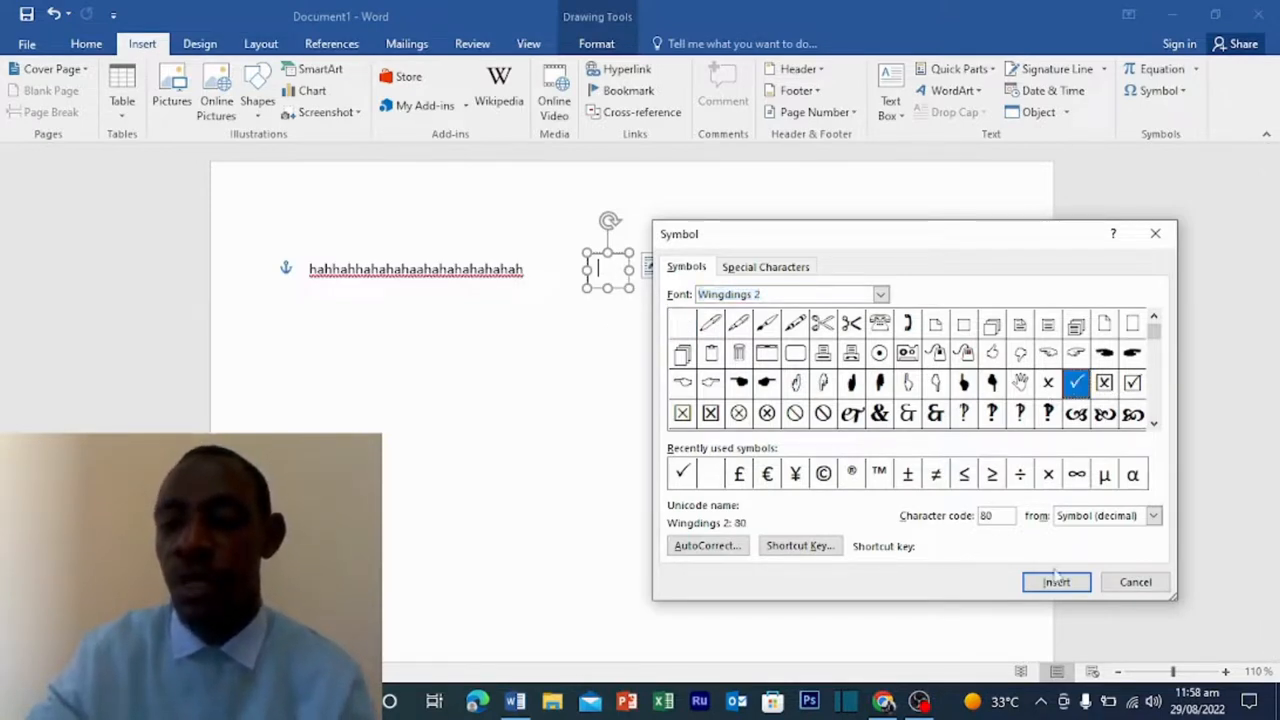
pyautogui.click(1056, 582)
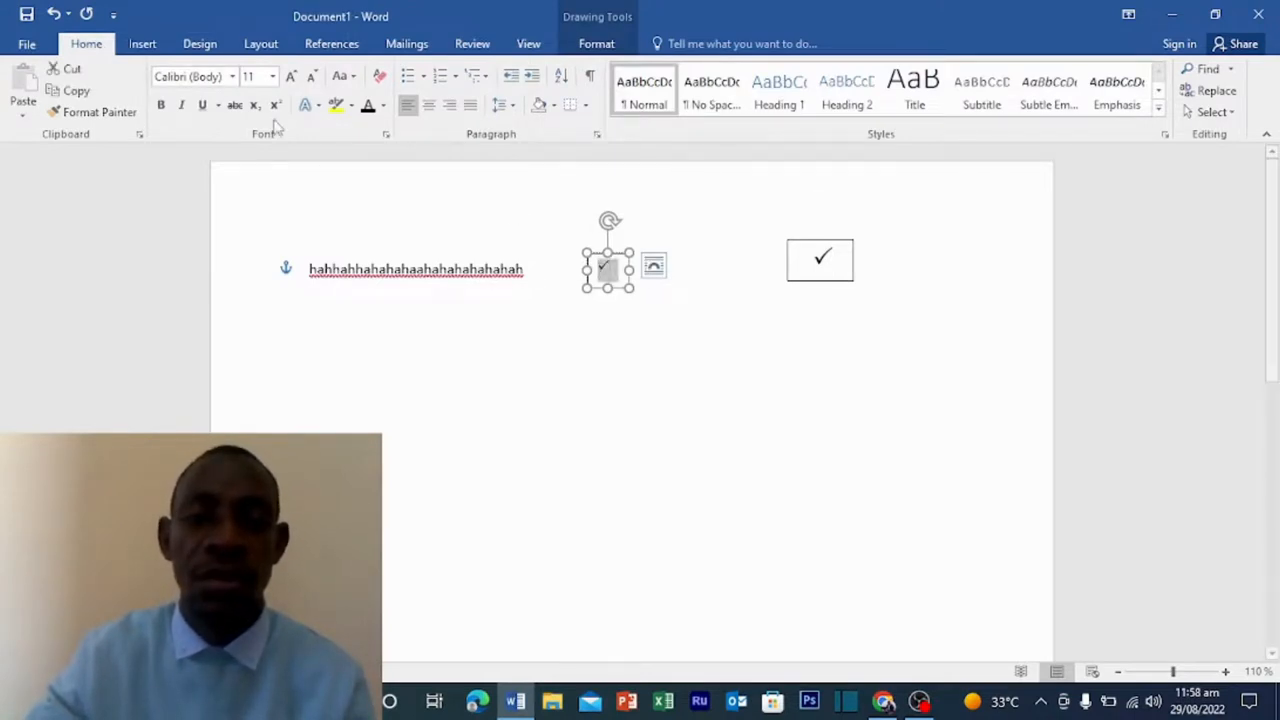
# Step: Set the tick's font size to 20 so it matches the existing ticked box
pyautogui.click(272, 76)
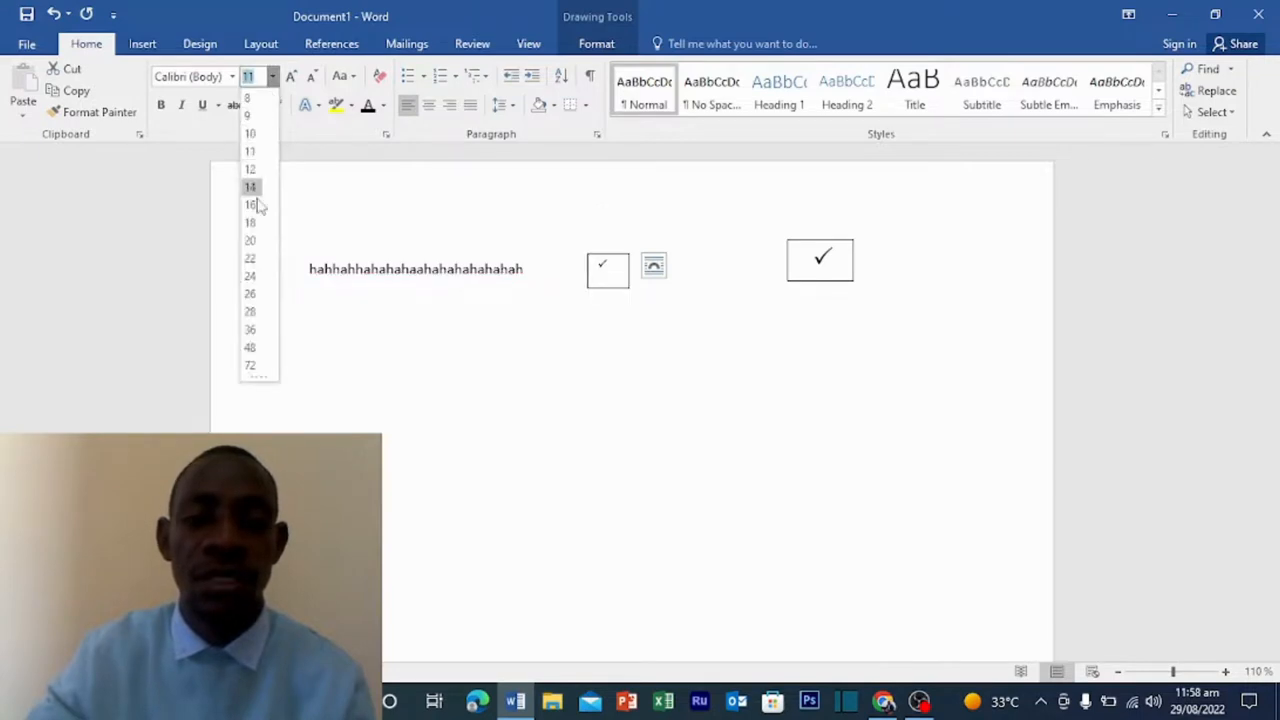
pyautogui.click(608, 270)
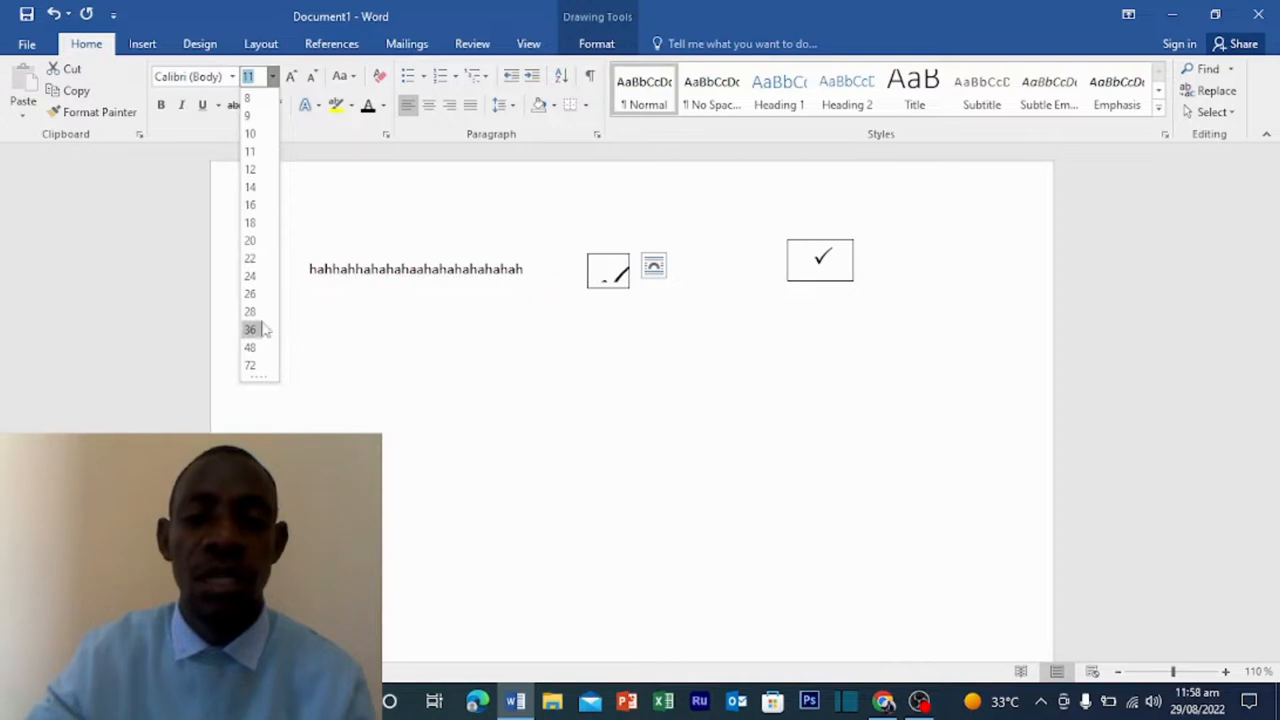
pyautogui.moveTo(248, 240)
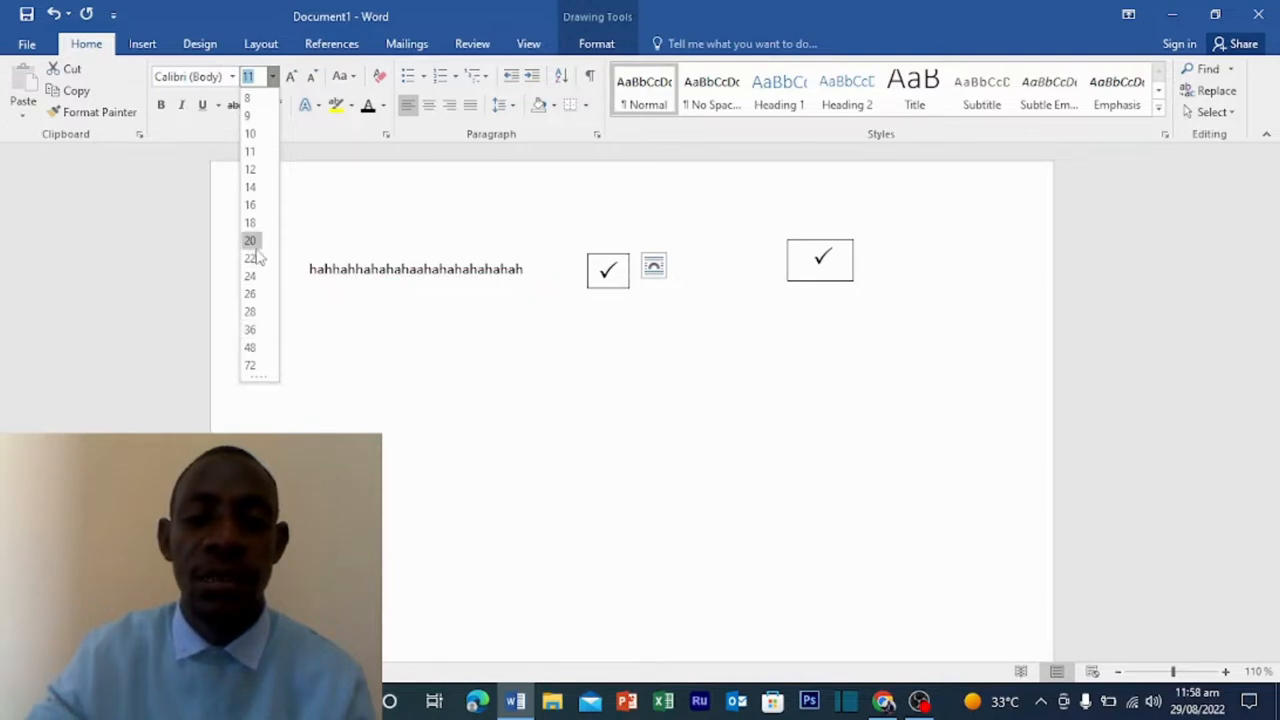
pyautogui.click(248, 240)
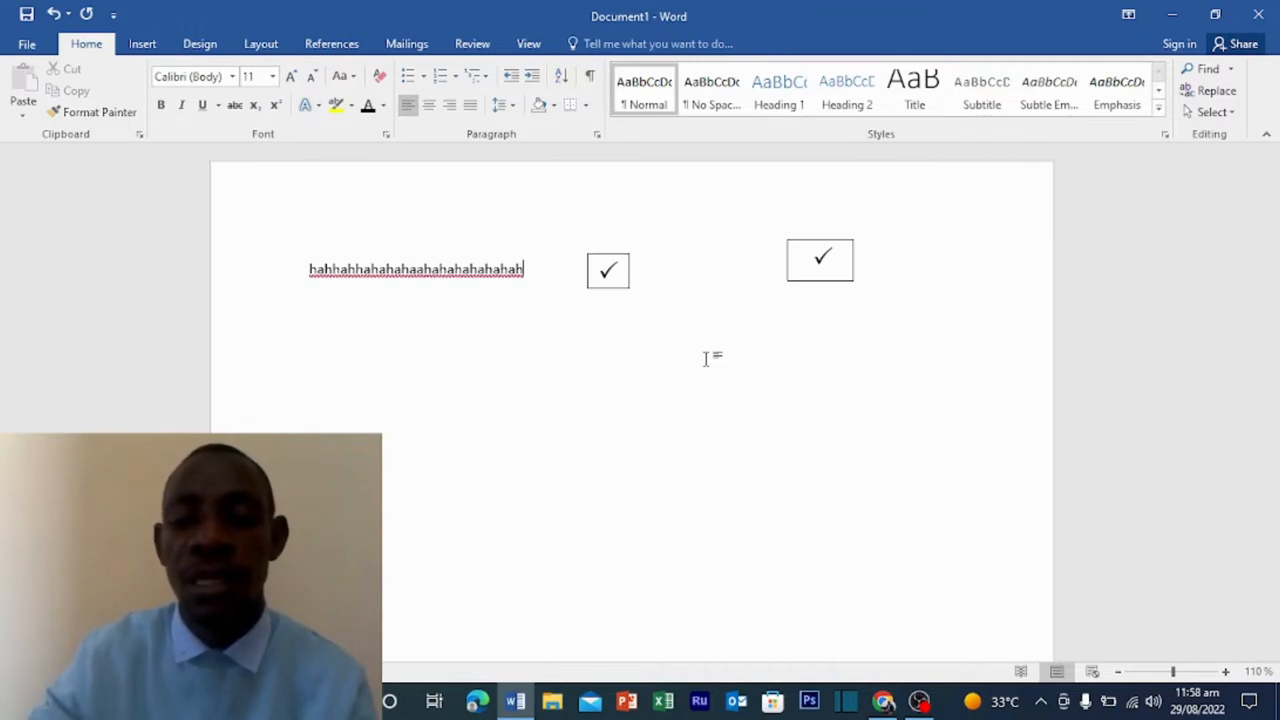
pyautogui.moveTo(804, 412)
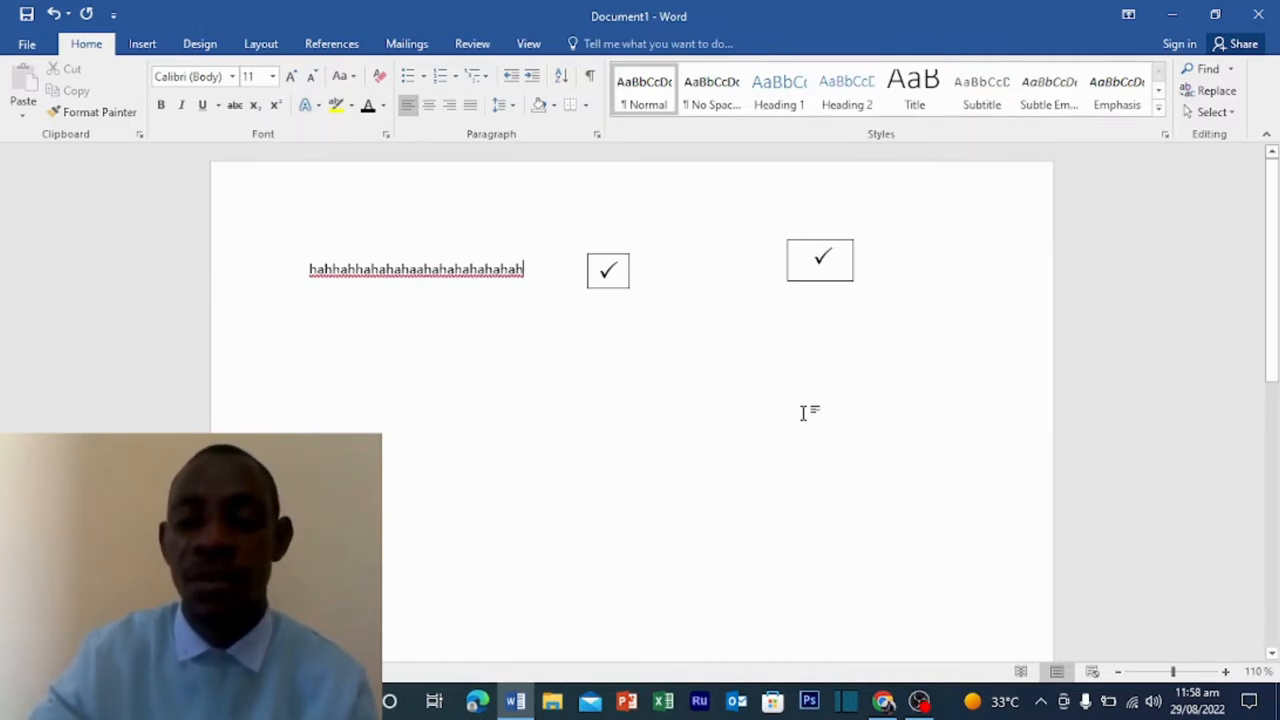
pyautogui.moveTo(838, 452)
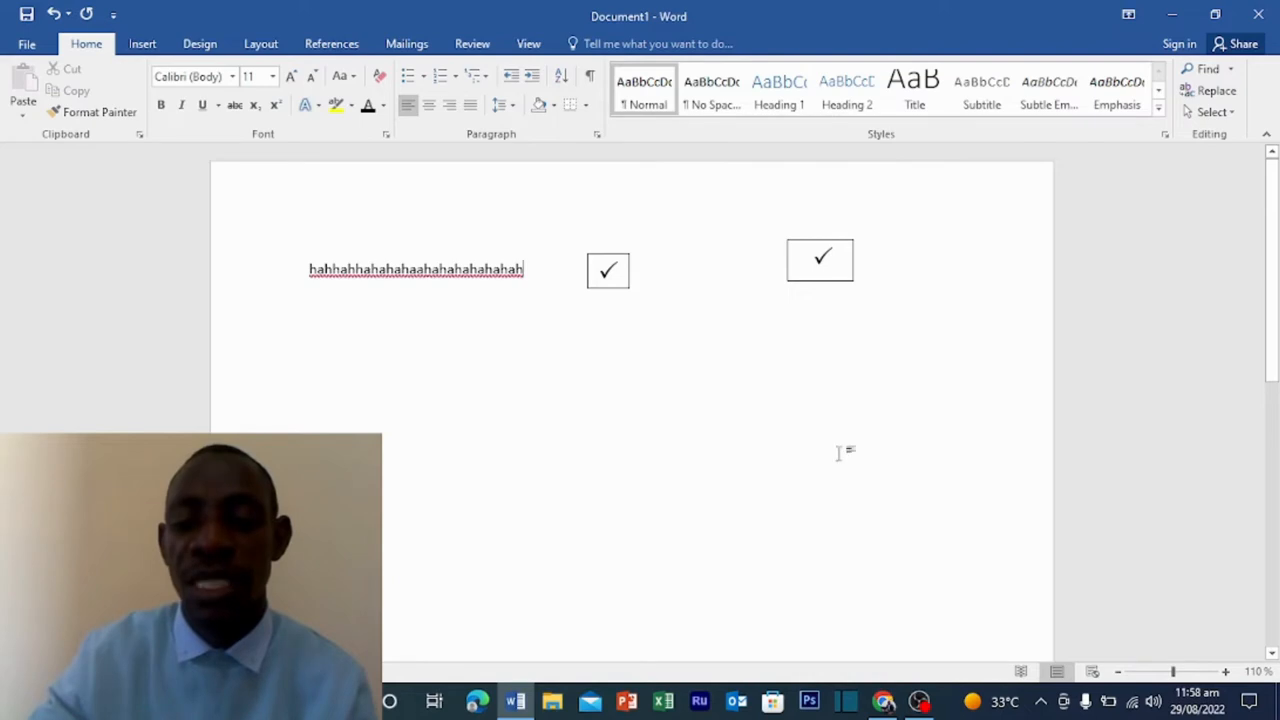